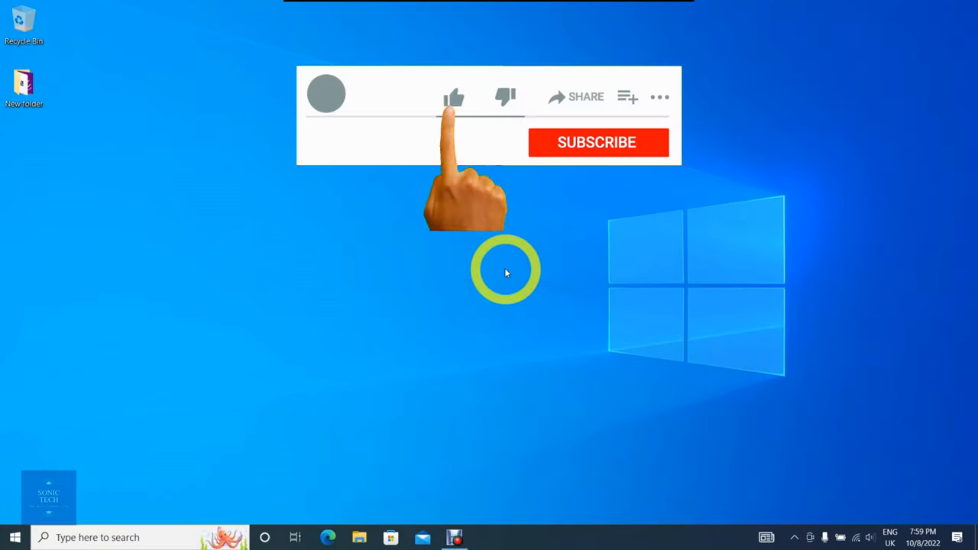
# - Search the Start menu for 'calculator' and launch the Calculator app
pyautogui.click(453, 97)
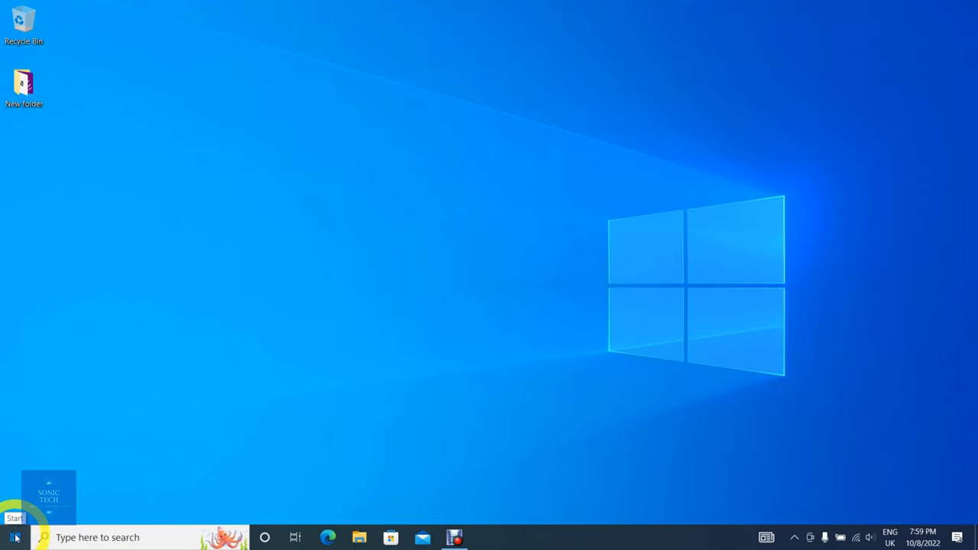
pyautogui.click(14, 537)
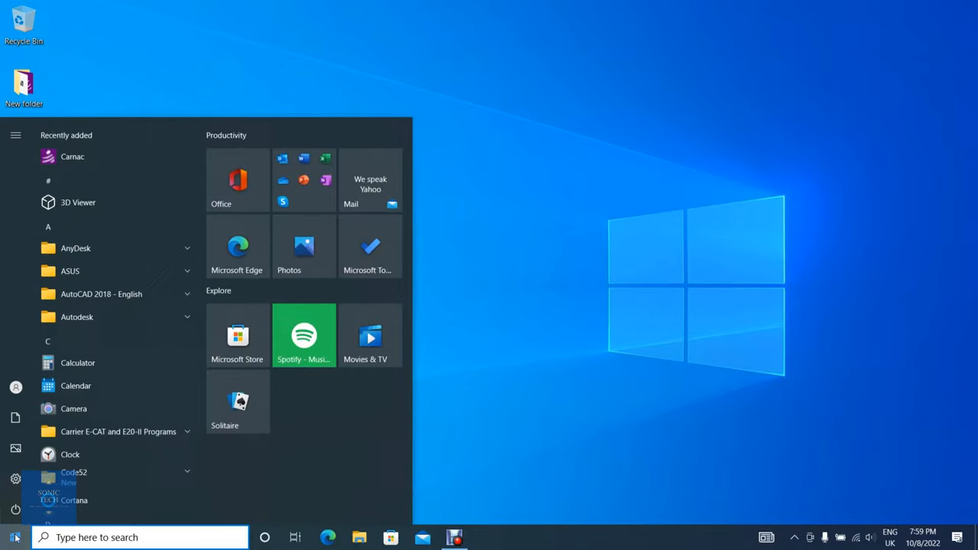
pyautogui.write('cs')
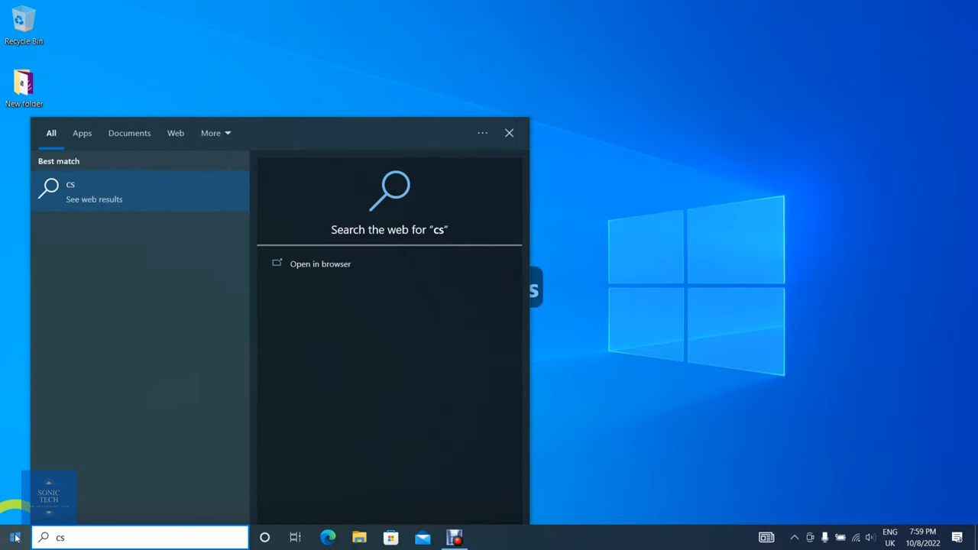
pyautogui.write('alculator')
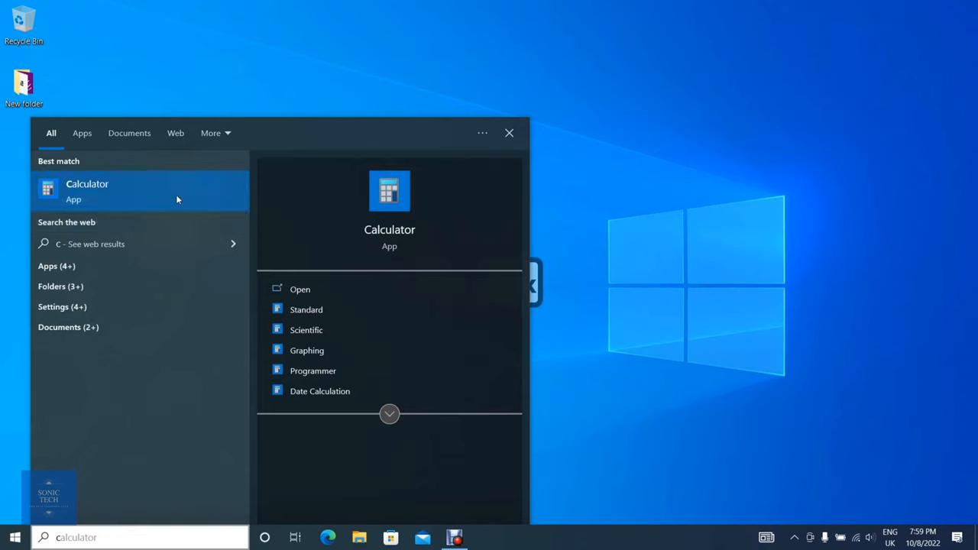
pyautogui.click(87, 189)
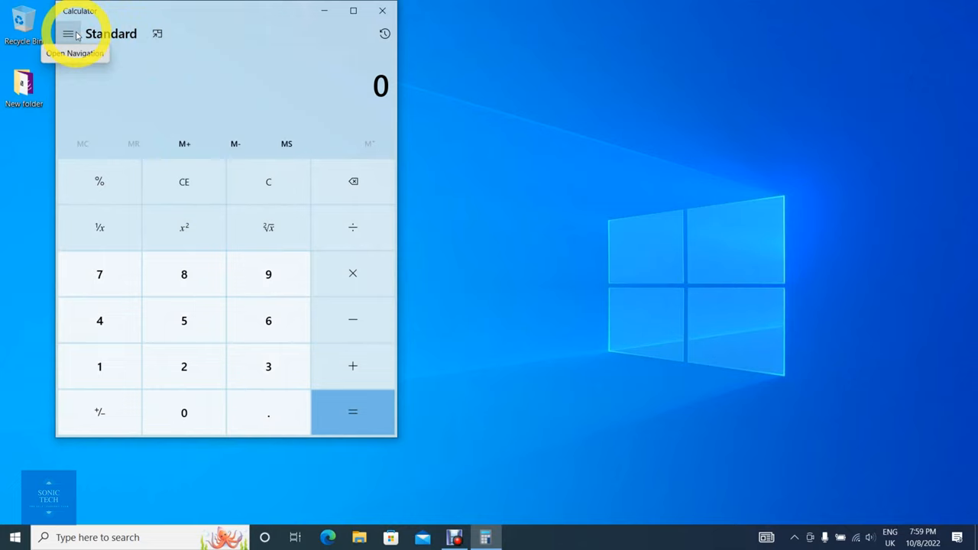
# - Open Calculator's navigation pane to show the calculator and converter modes
pyautogui.click(69, 33)
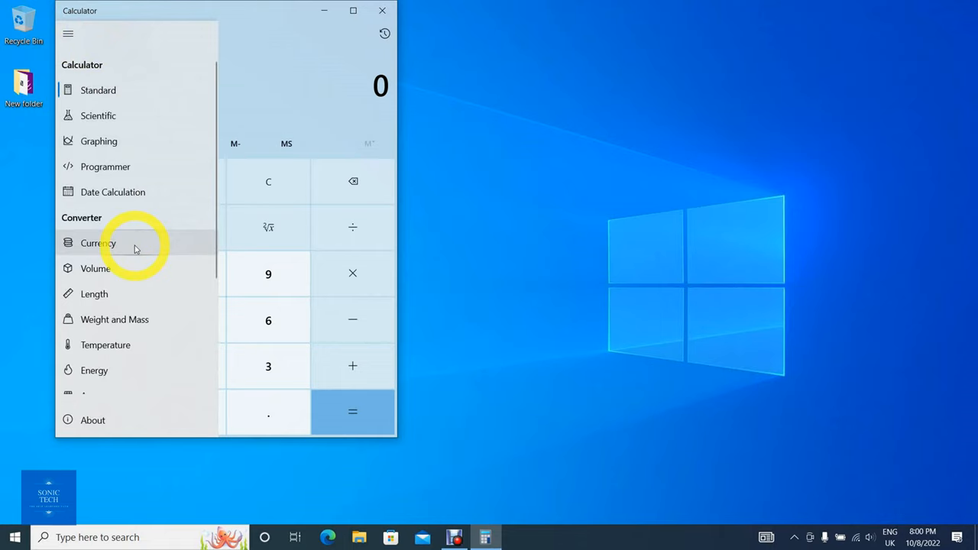
pyautogui.moveTo(161, 248)
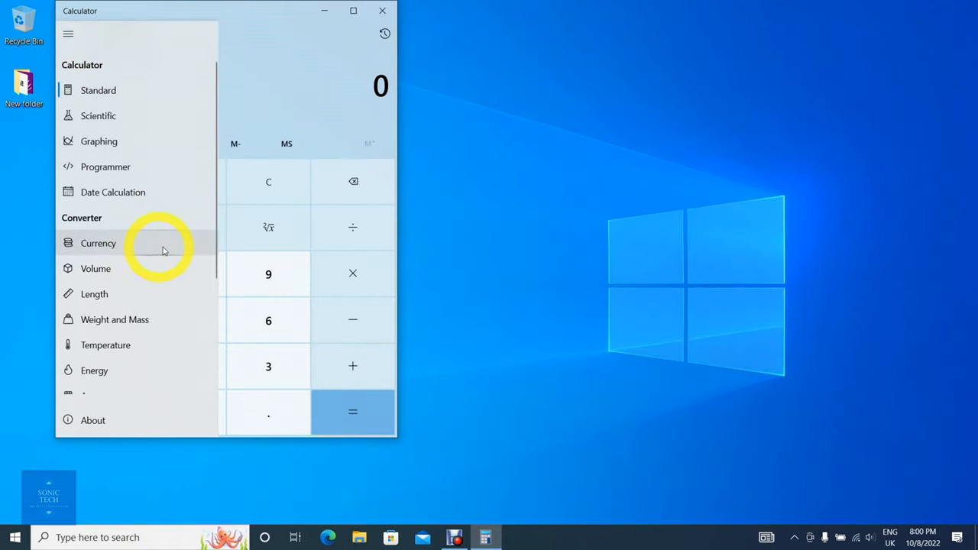
# - Convert 100 US dollars to £90.19 in Currency mode and reopen the mode list
pyautogui.click(98, 243)
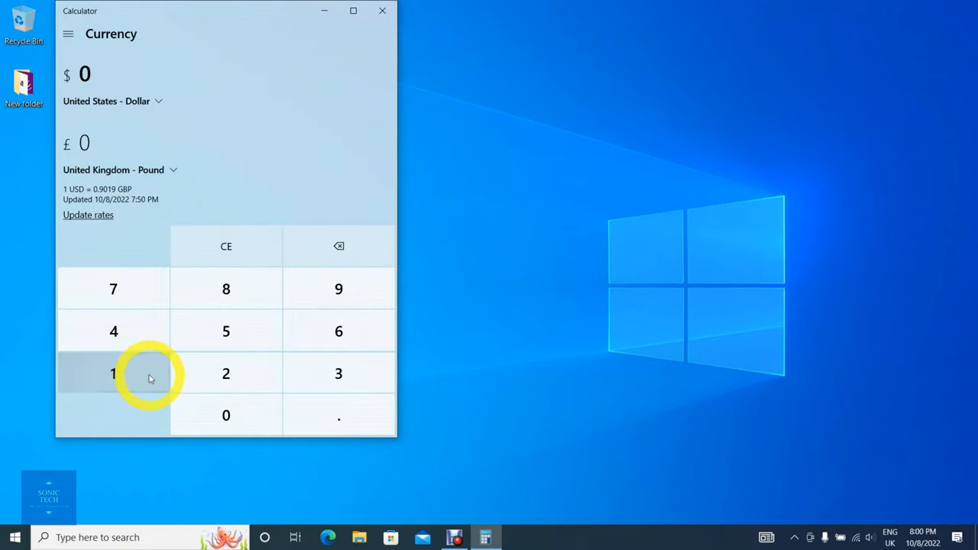
pyautogui.click(226, 415)
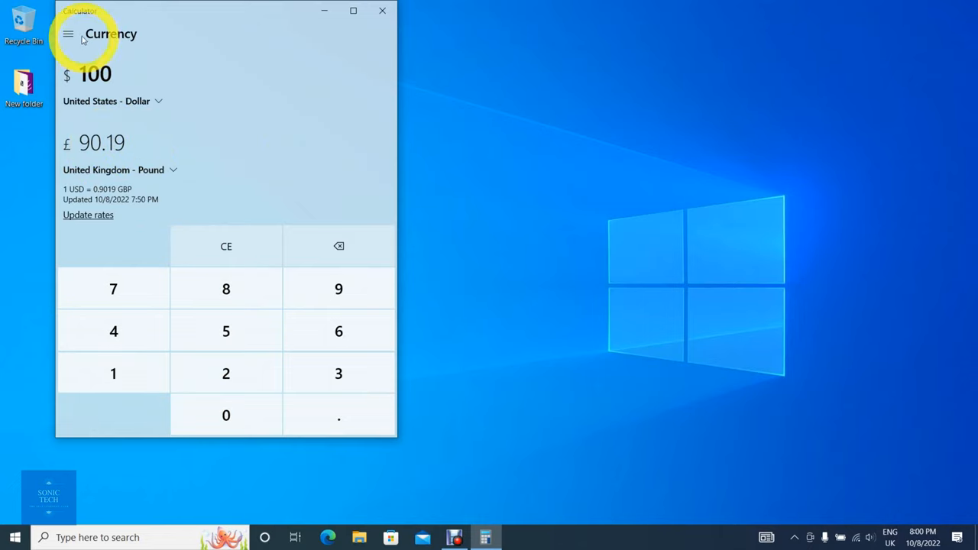
pyautogui.click(68, 34)
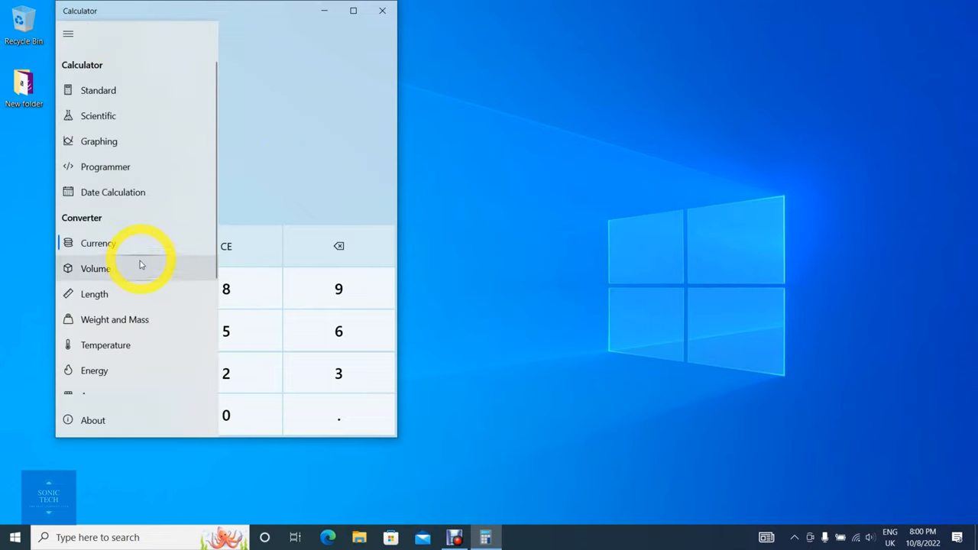
# - Convert 1 cubic meter to 264.1721 US gallons in the Volume converter
pyautogui.click(94, 268)
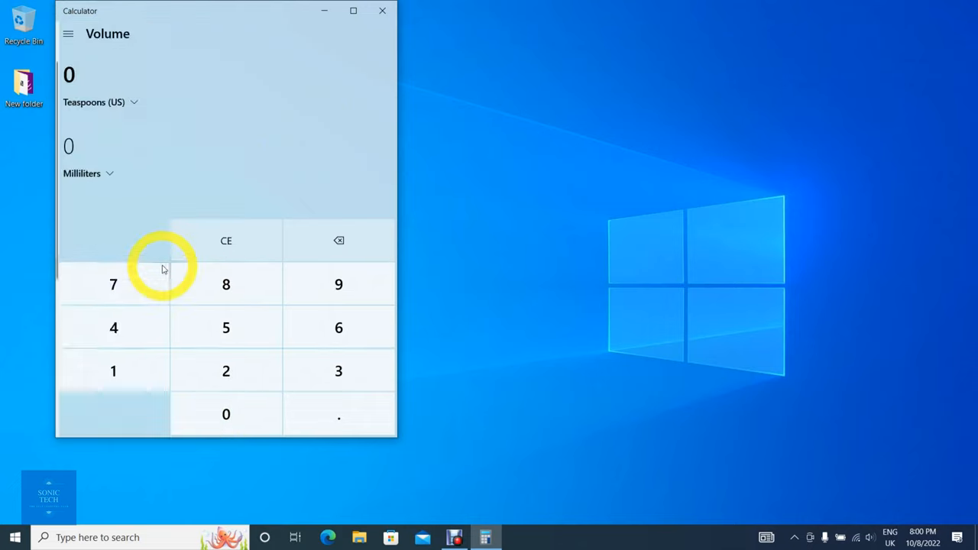
pyautogui.click(94, 102)
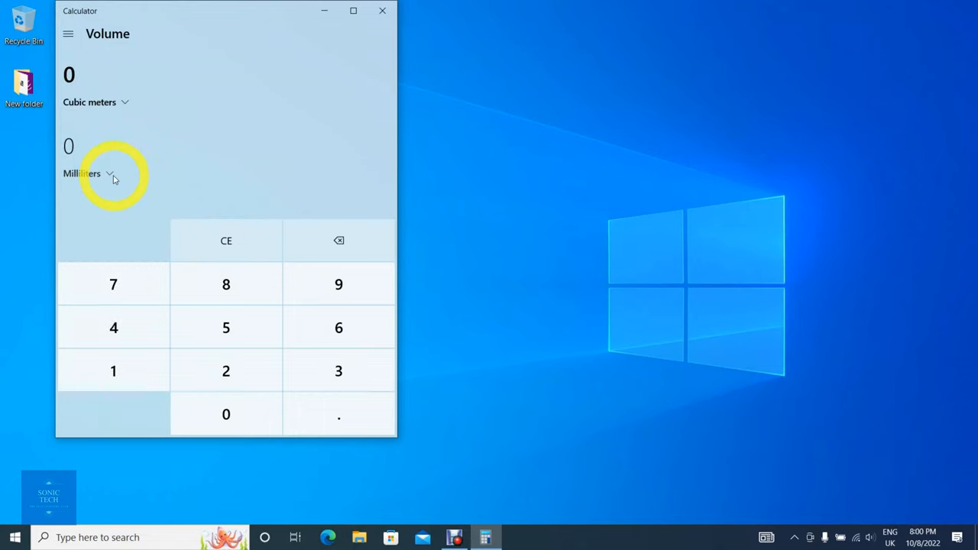
pyautogui.click(82, 173)
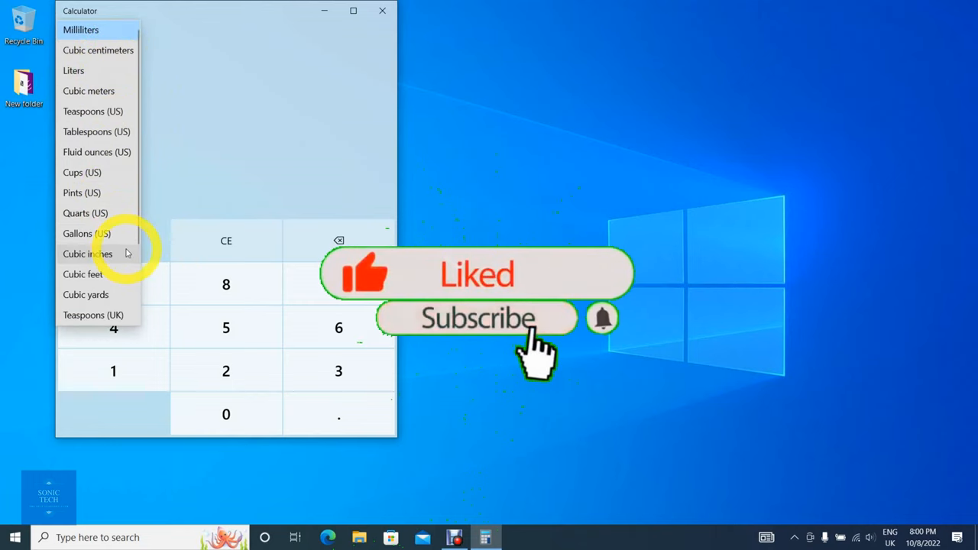
pyautogui.moveTo(802, 470)
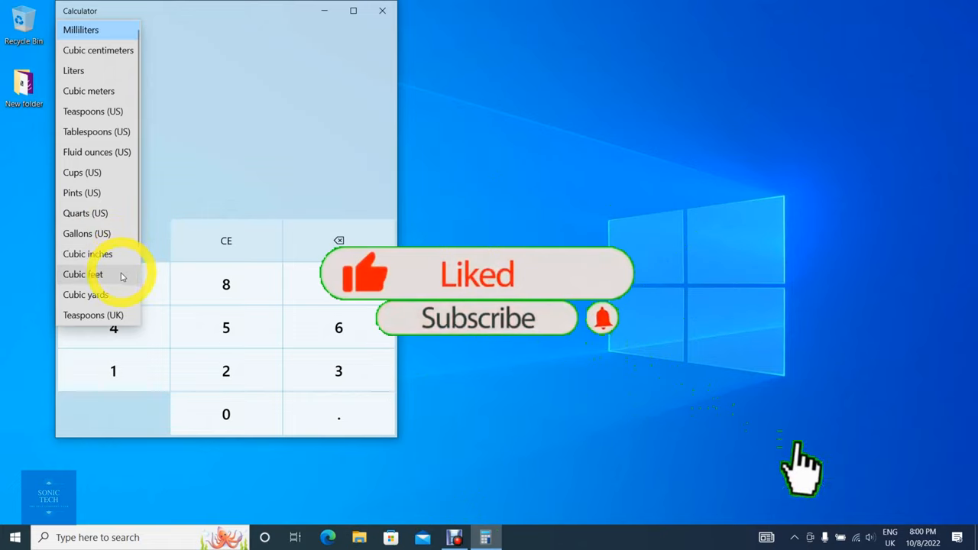
pyautogui.click(82, 273)
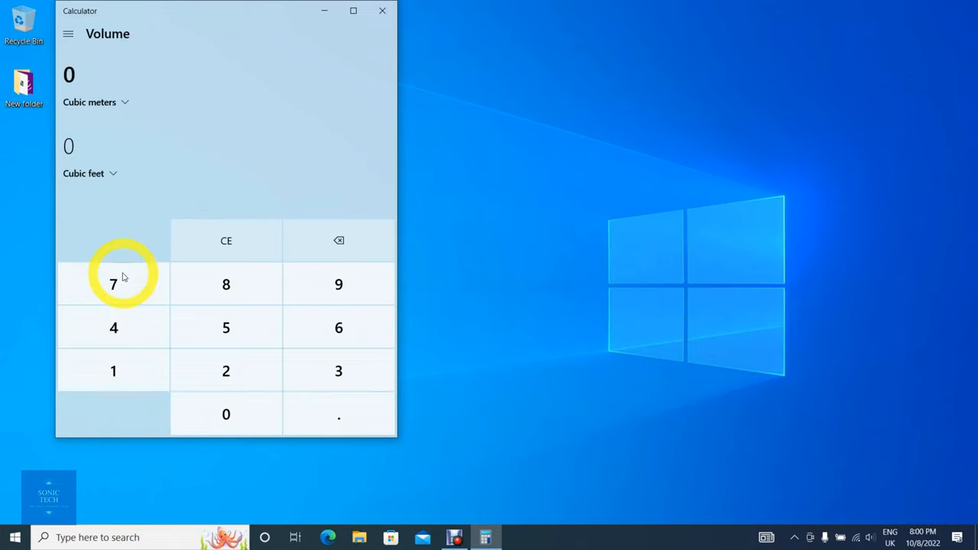
pyautogui.click(113, 370)
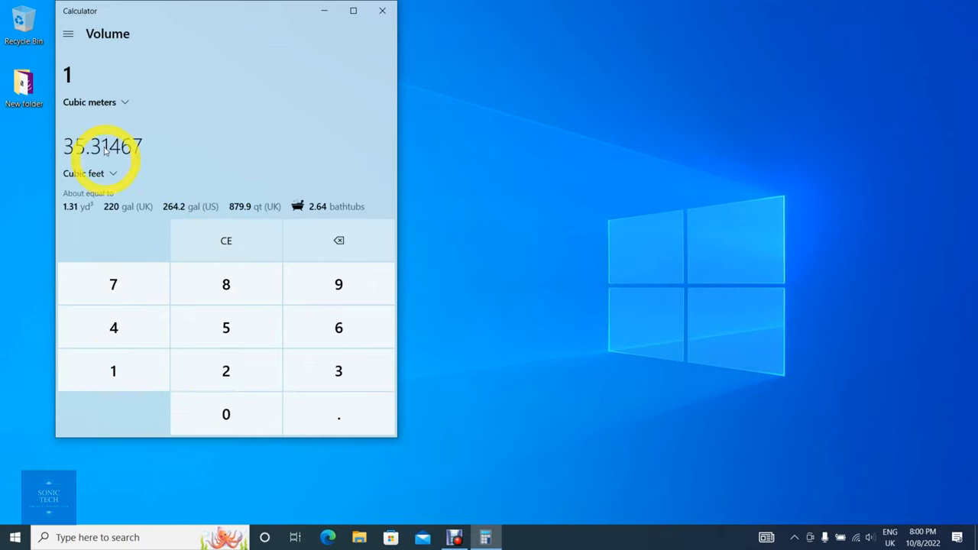
pyautogui.click(89, 174)
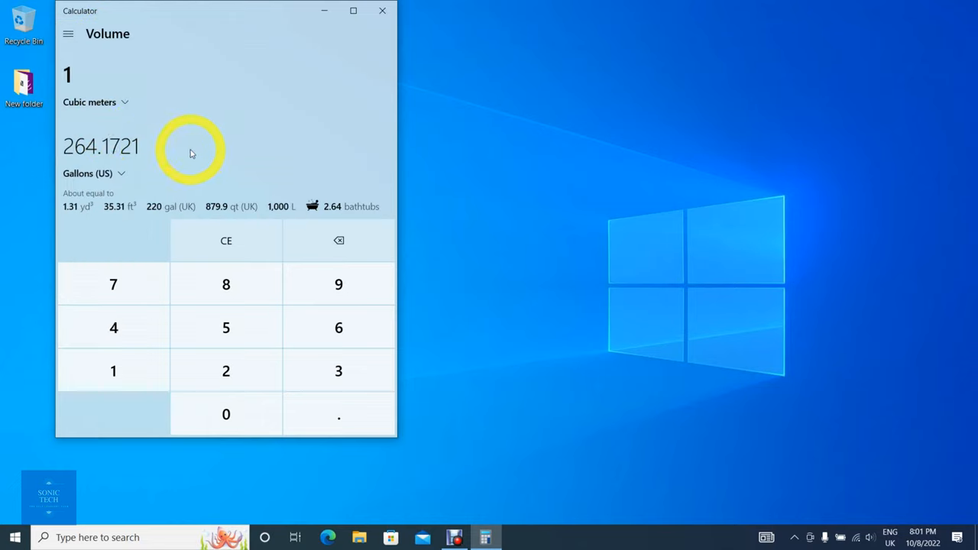
pyautogui.moveTo(96, 51)
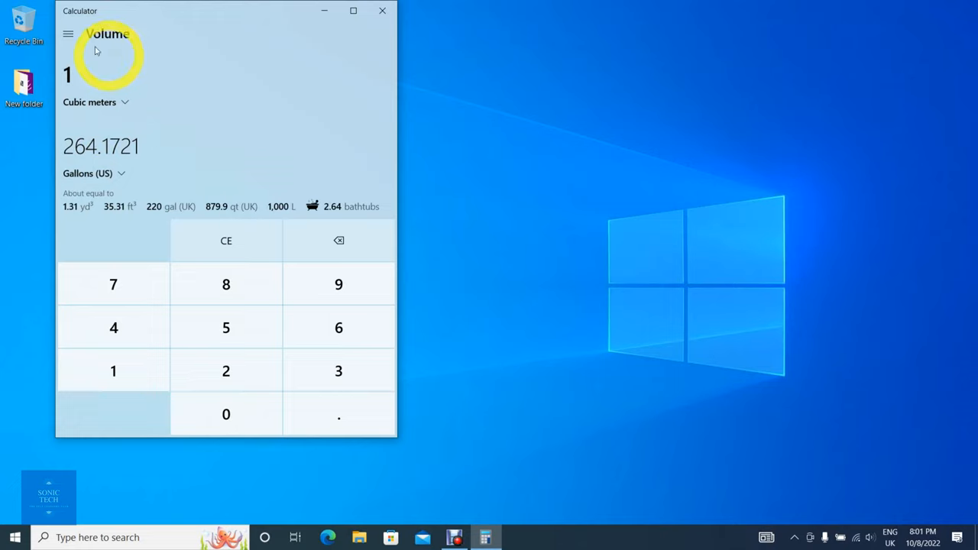
pyautogui.click(68, 34)
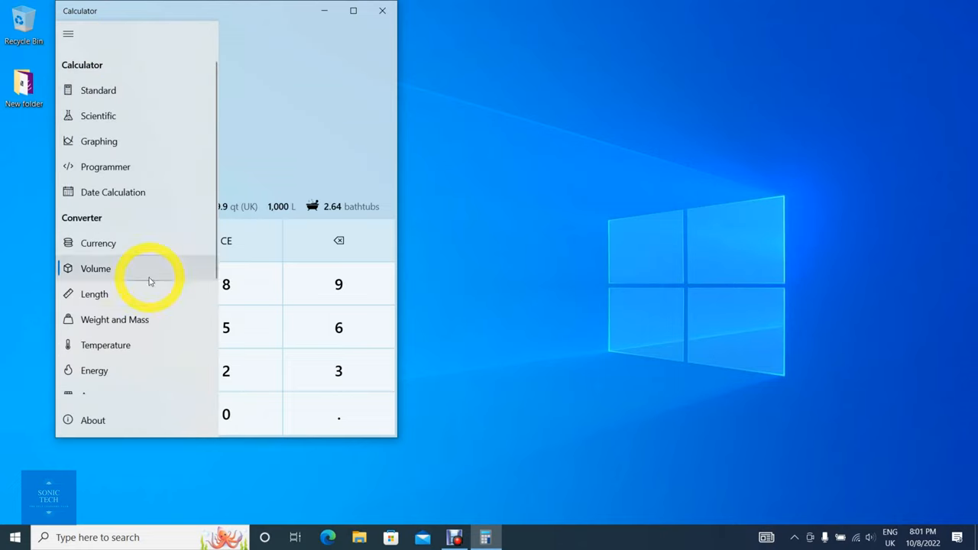
# - Convert 1 meter to 3.28084 feet in the Length converter, then reopen the mode list
pyautogui.click(93, 293)
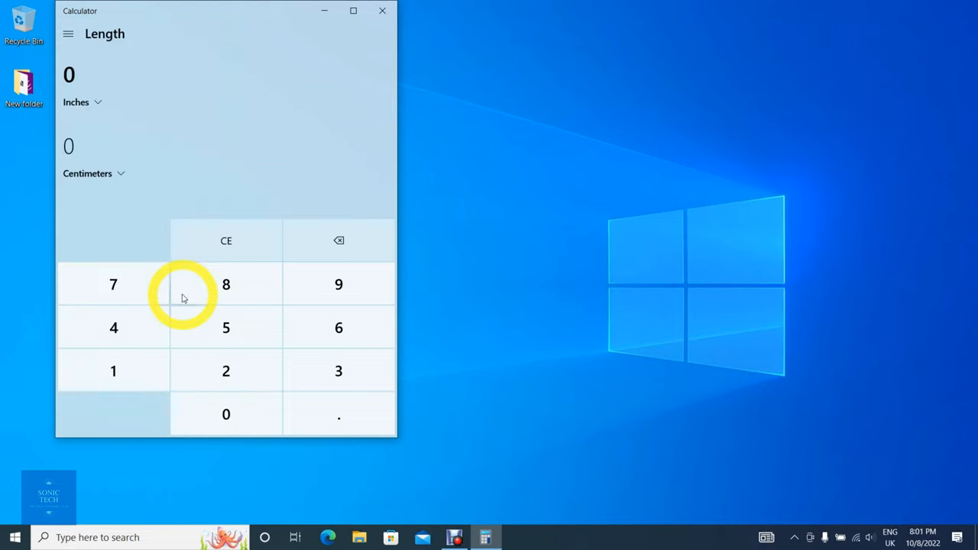
pyautogui.click(76, 102)
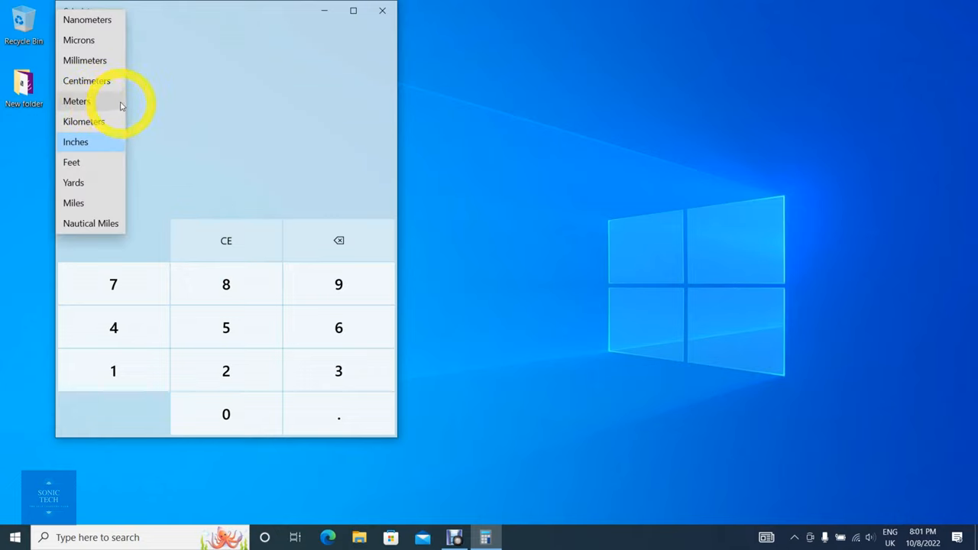
pyautogui.click(76, 101)
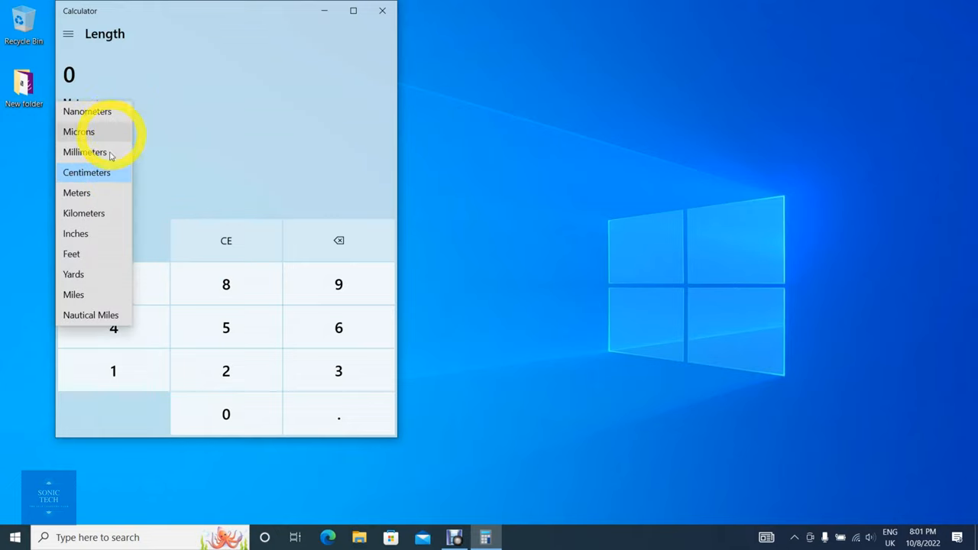
pyautogui.moveTo(115, 216)
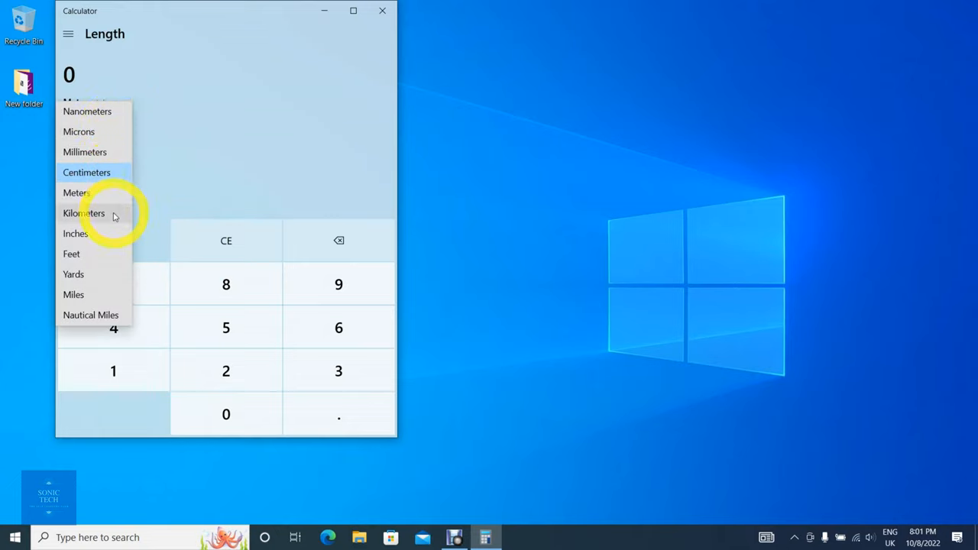
pyautogui.moveTo(113, 256)
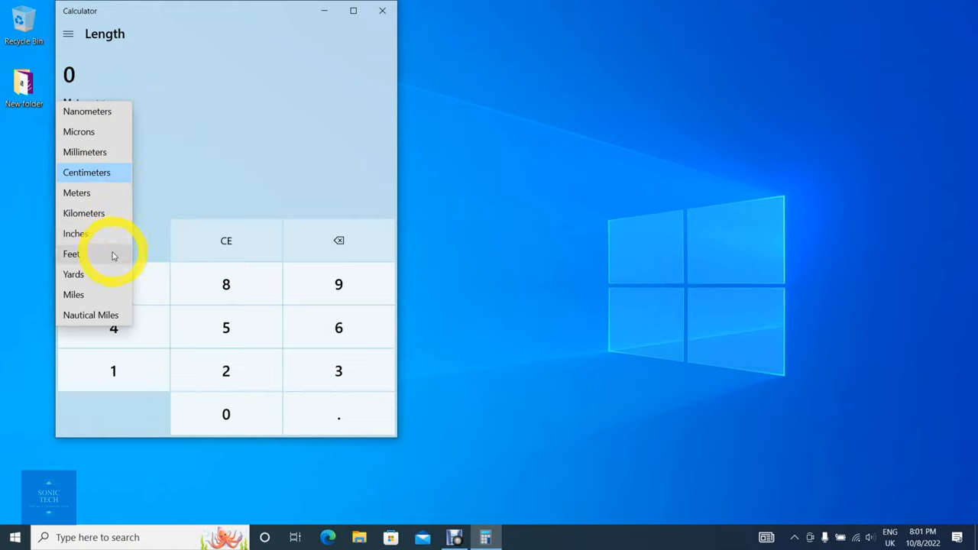
pyautogui.click(71, 254)
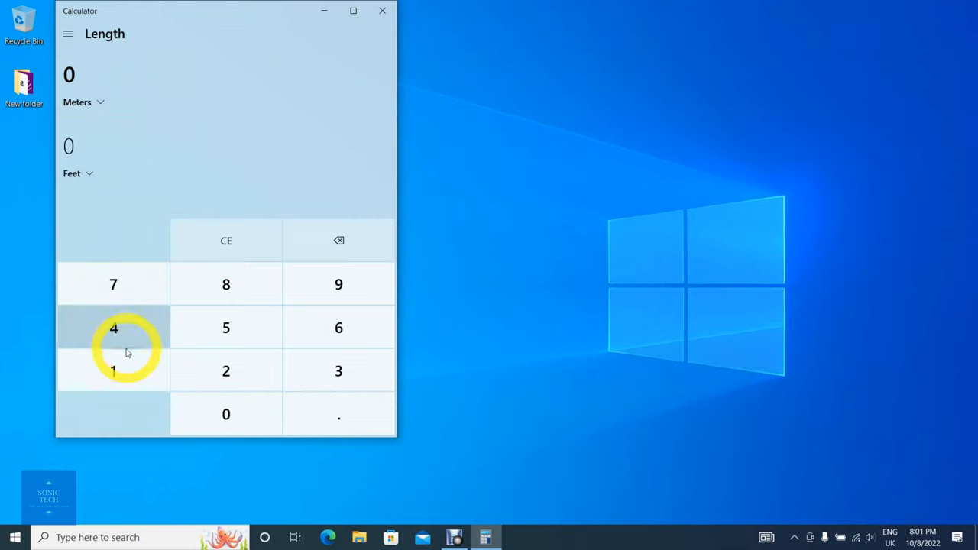
pyautogui.click(113, 370)
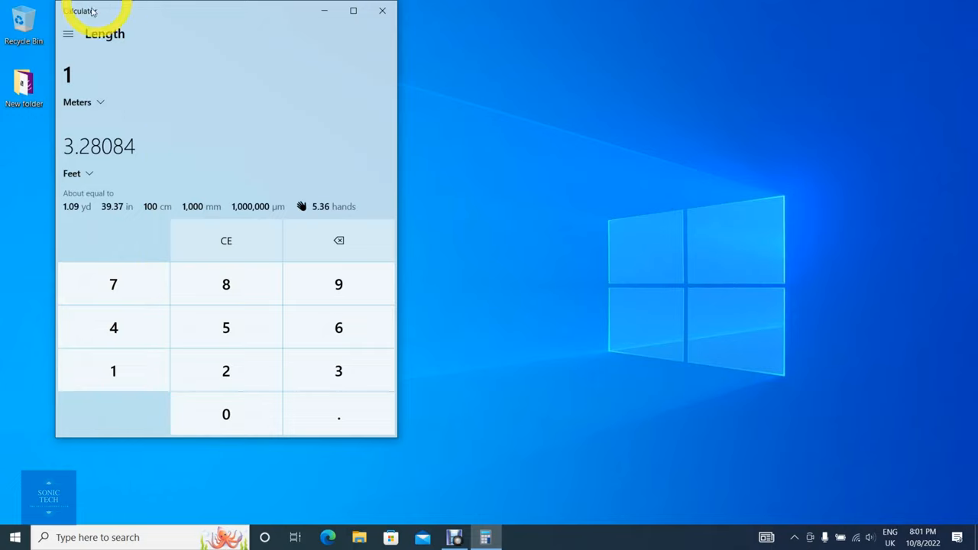
pyautogui.click(68, 33)
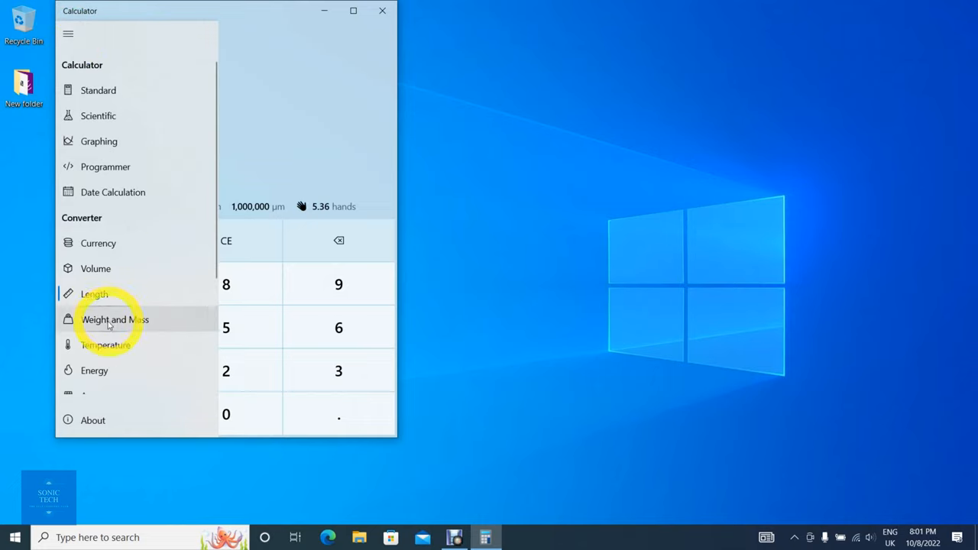
# - Convert 10 kilograms to 22.04623 pounds in the Weight and Mass converter
pyautogui.click(115, 319)
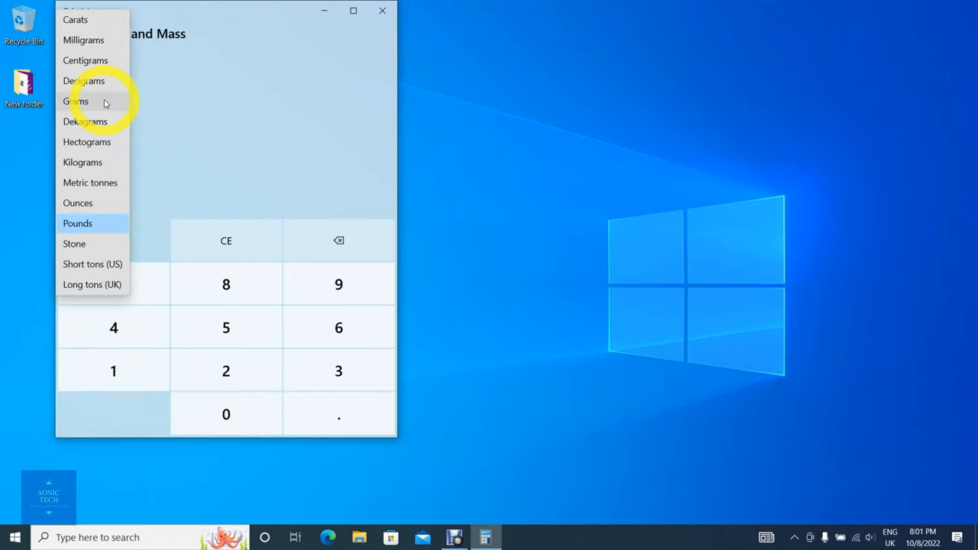
pyautogui.moveTo(94, 149)
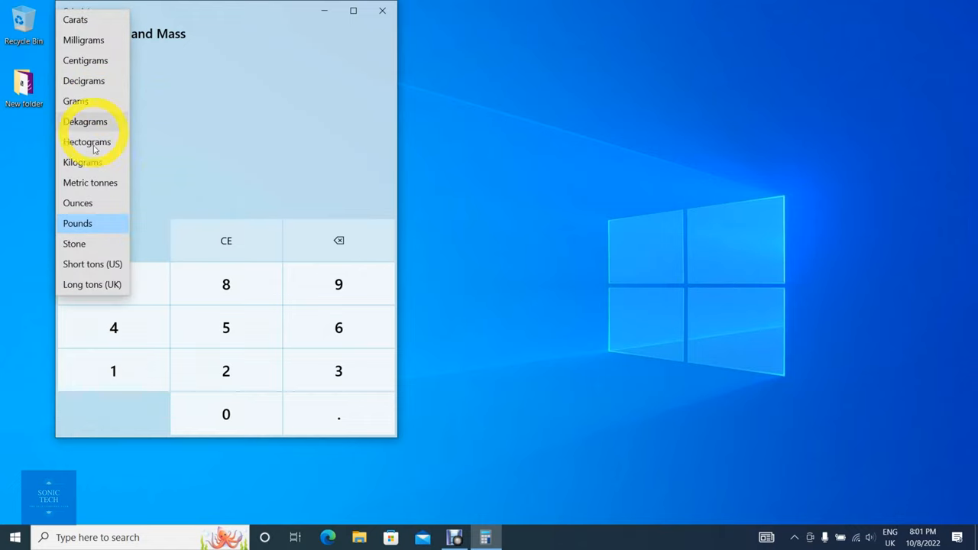
pyautogui.moveTo(120, 211)
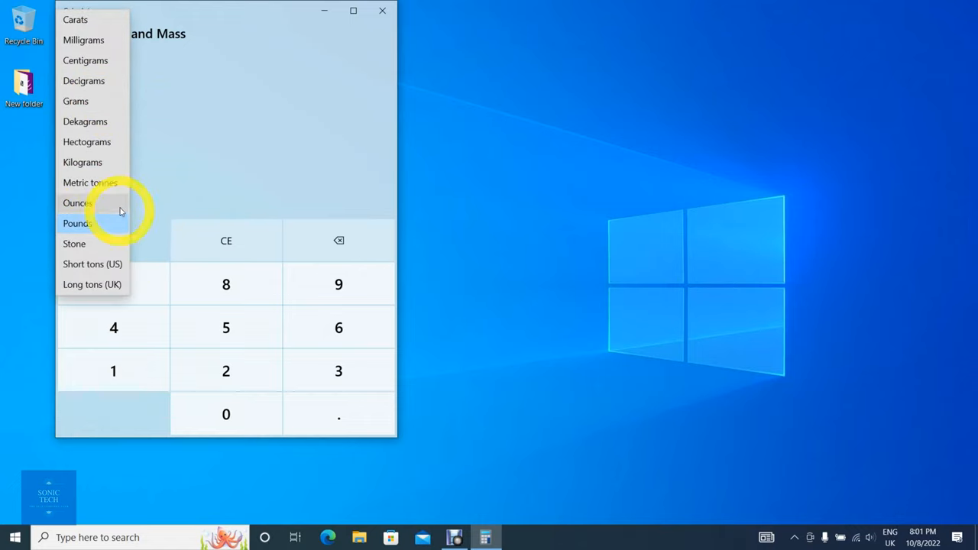
pyautogui.moveTo(121, 171)
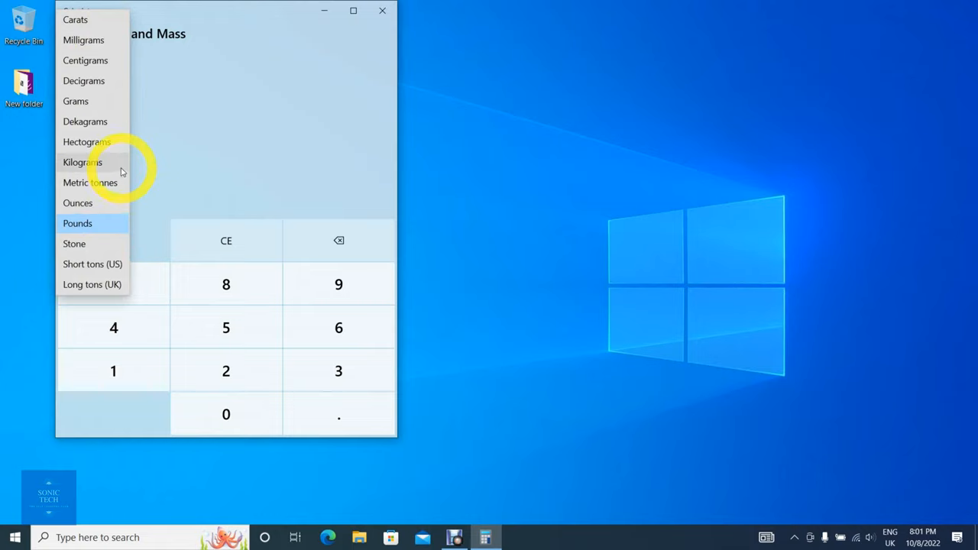
pyautogui.click(81, 162)
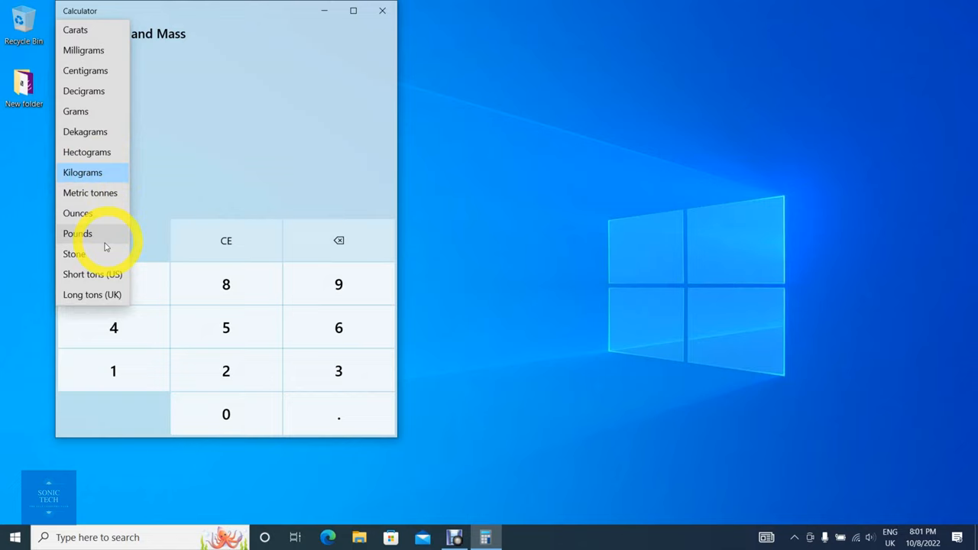
pyautogui.moveTo(122, 207)
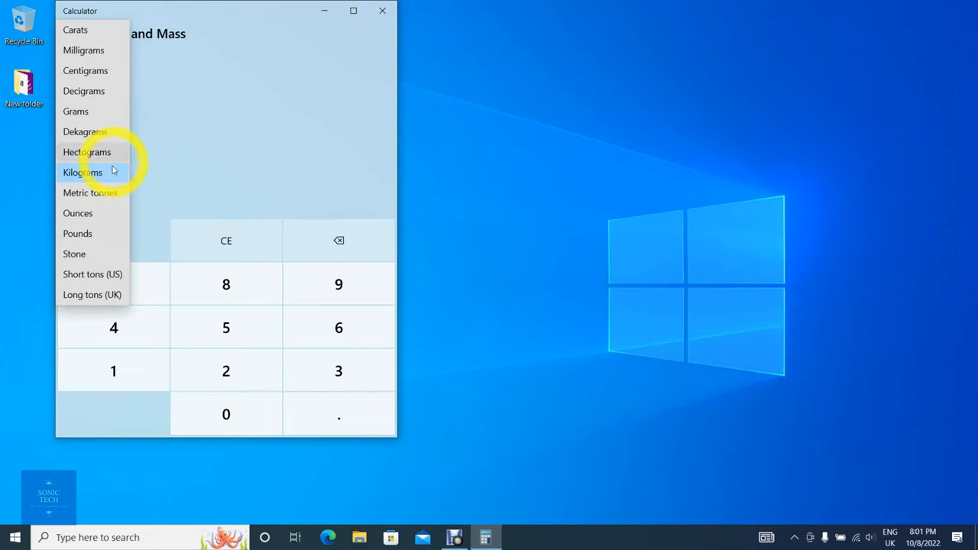
pyautogui.click(83, 172)
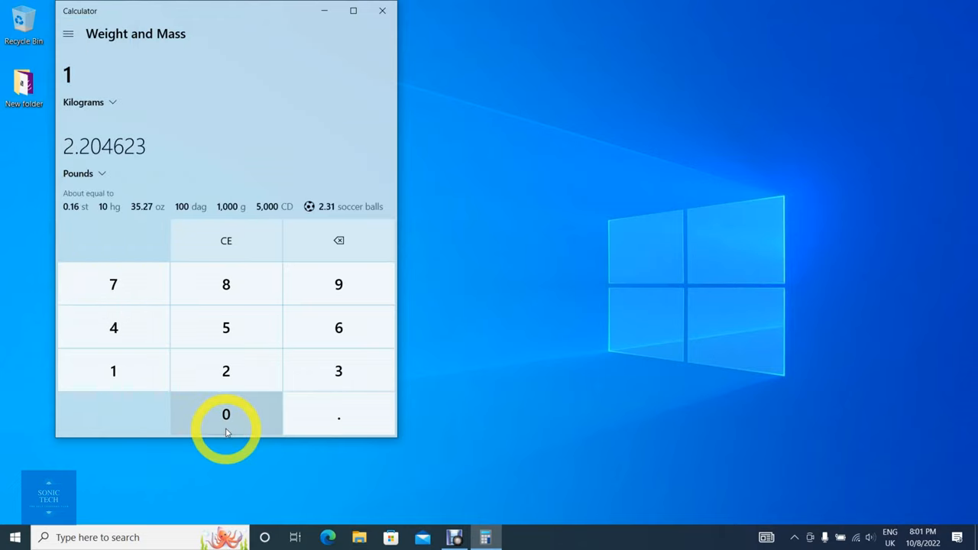
pyautogui.click(225, 414)
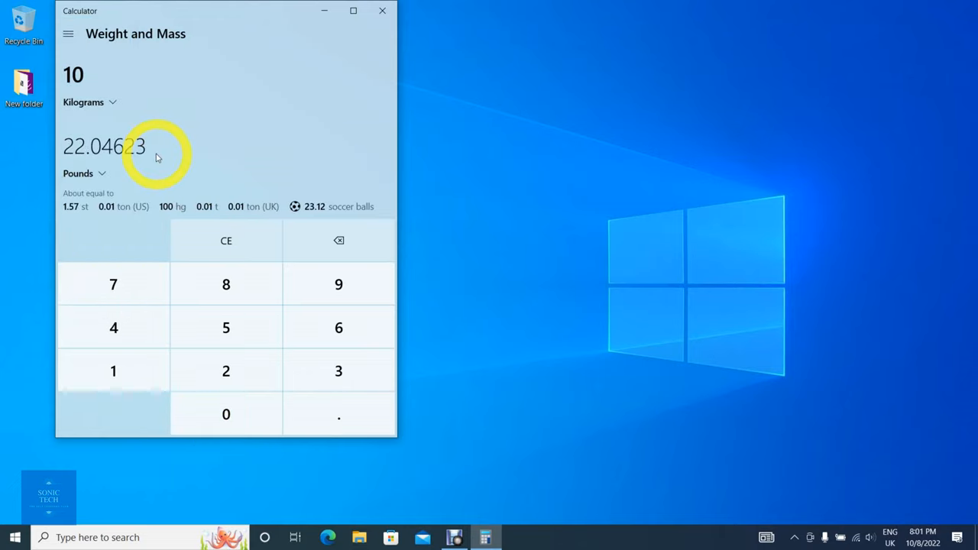
pyautogui.moveTo(192, 156)
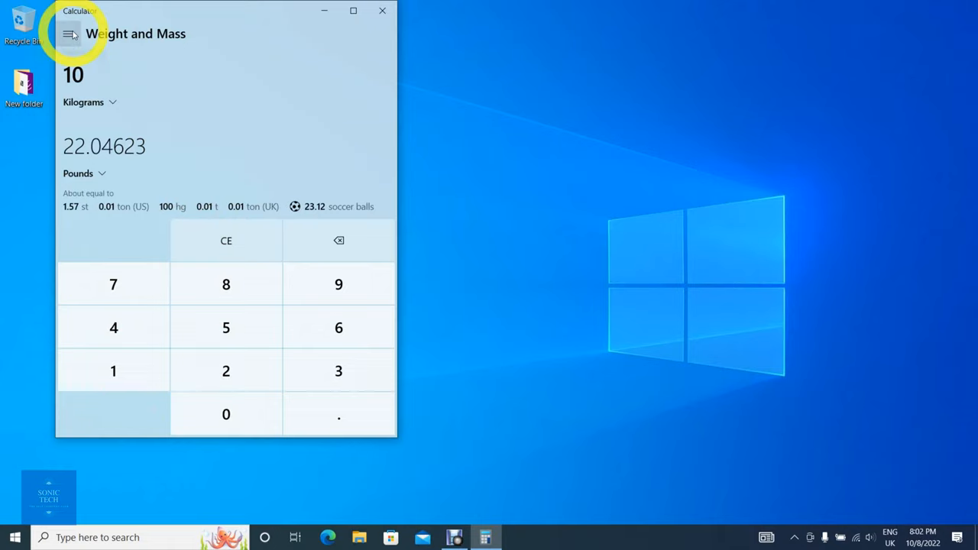
# - Switch to Temperature and convert 100 degrees Celsius to 212 degrees Fahrenheit
pyautogui.click(68, 34)
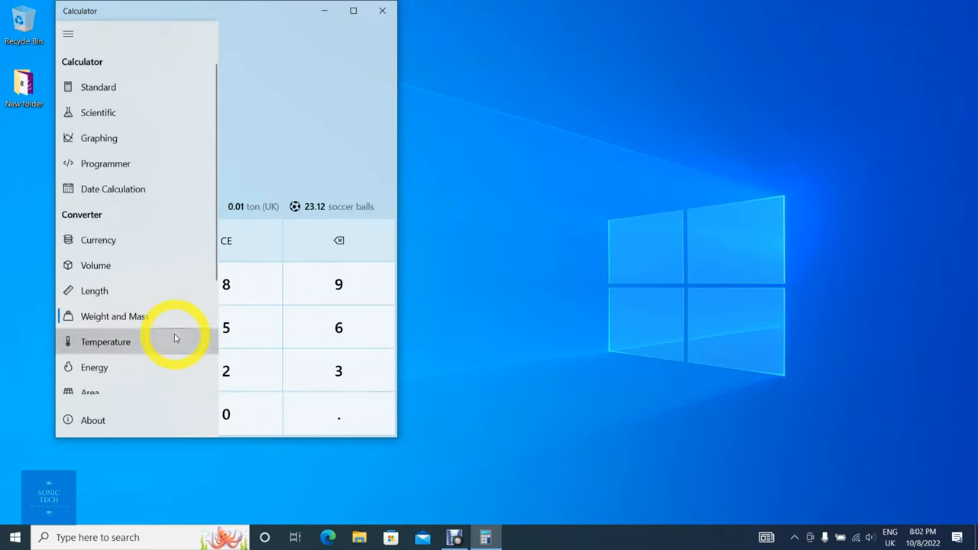
pyautogui.click(105, 341)
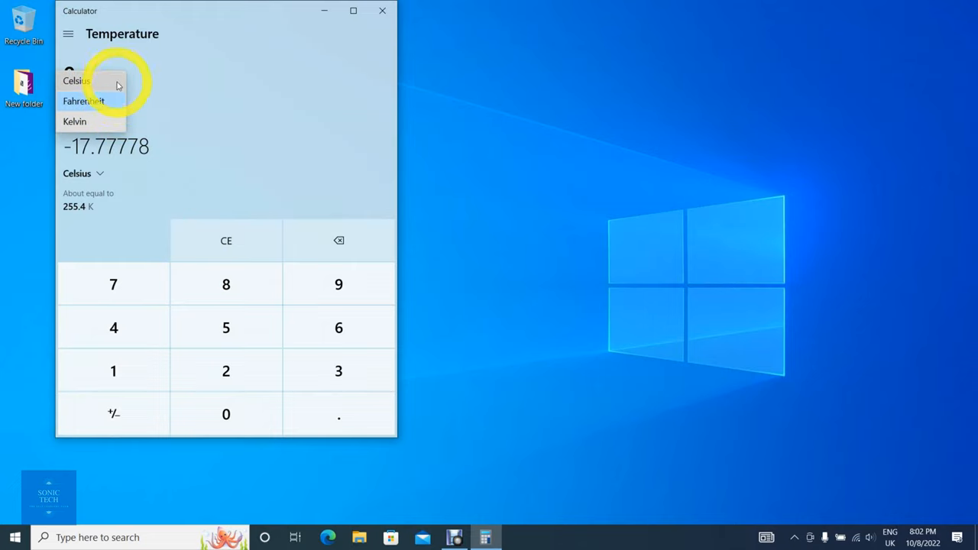
pyautogui.click(77, 80)
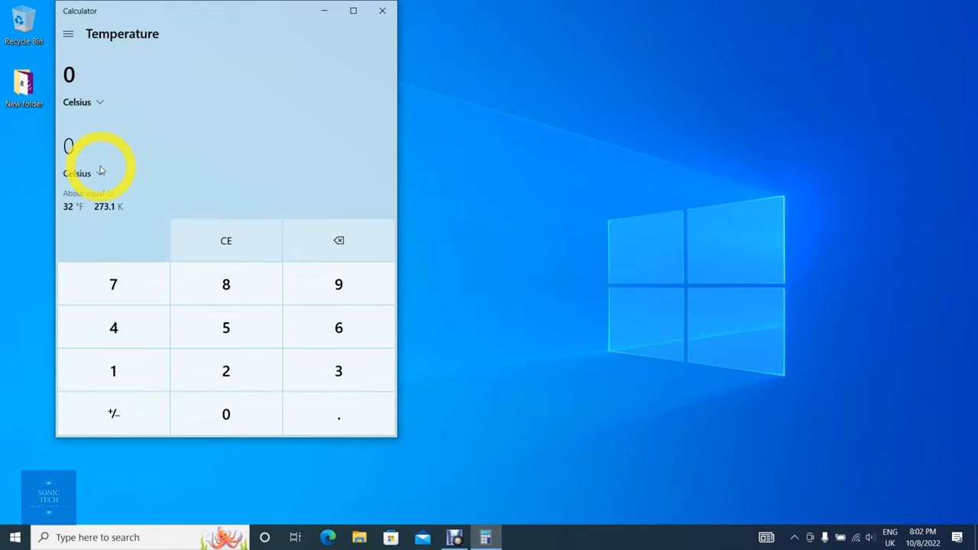
pyautogui.click(76, 172)
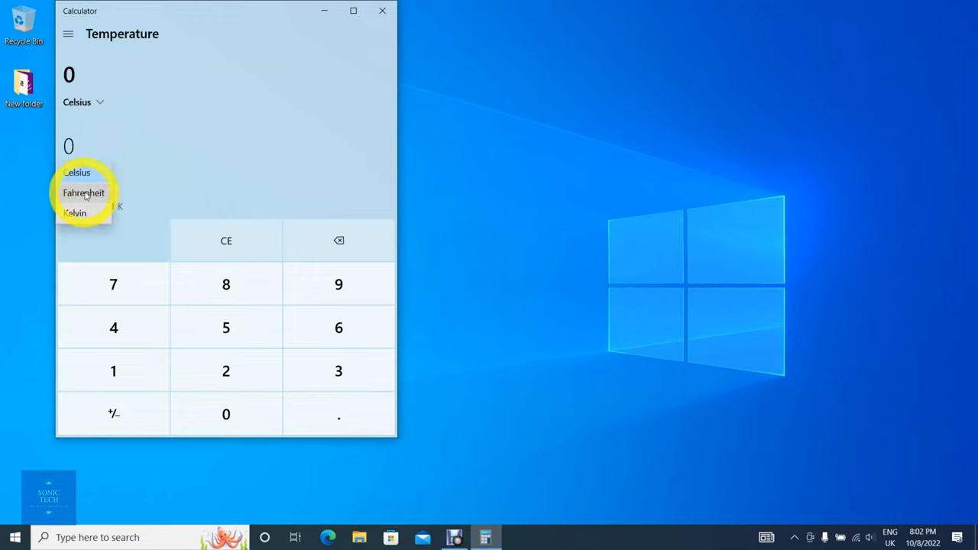
pyautogui.click(83, 192)
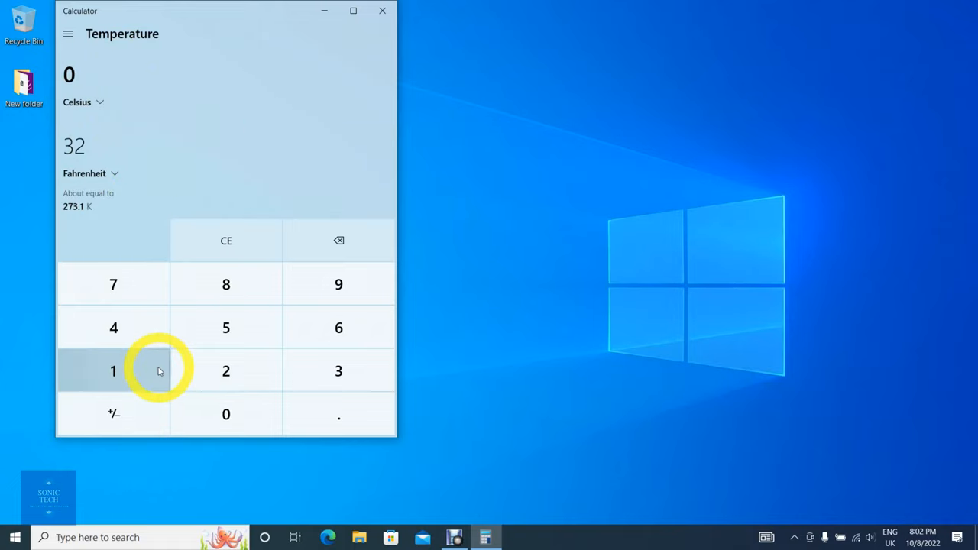
pyautogui.click(225, 413)
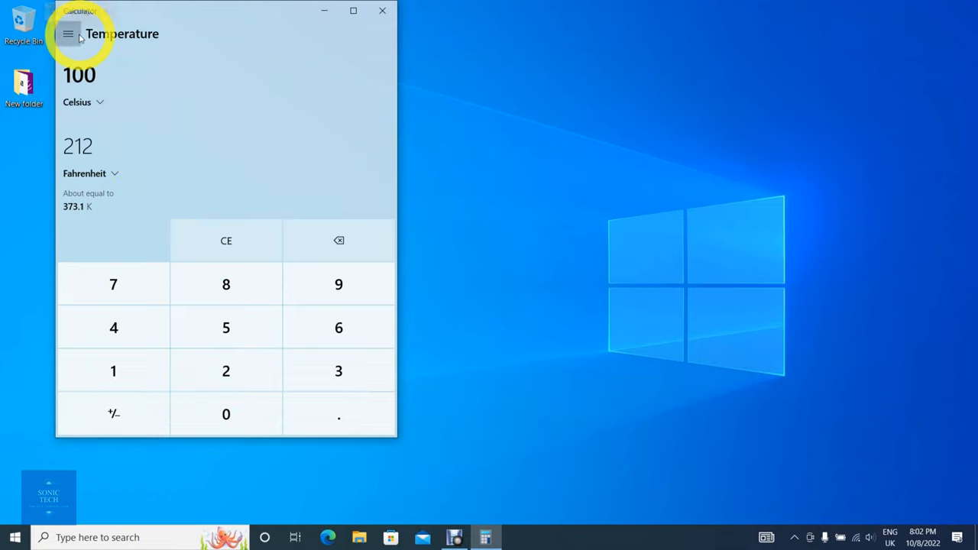
# - Convert 10,000 kilojoules to 9,478.17 British thermal units in the Energy converter
pyautogui.click(68, 33)
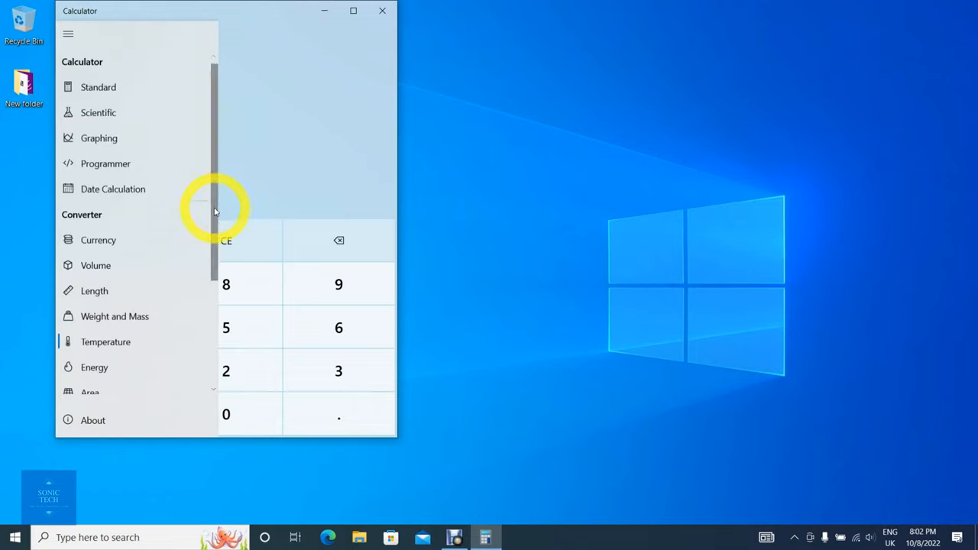
pyautogui.scroll(-3)
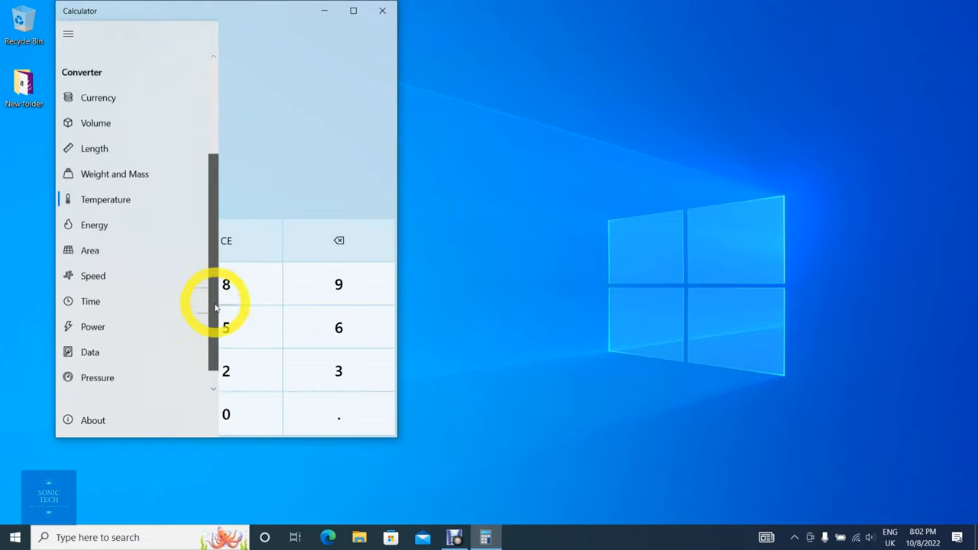
pyautogui.scroll(-3)
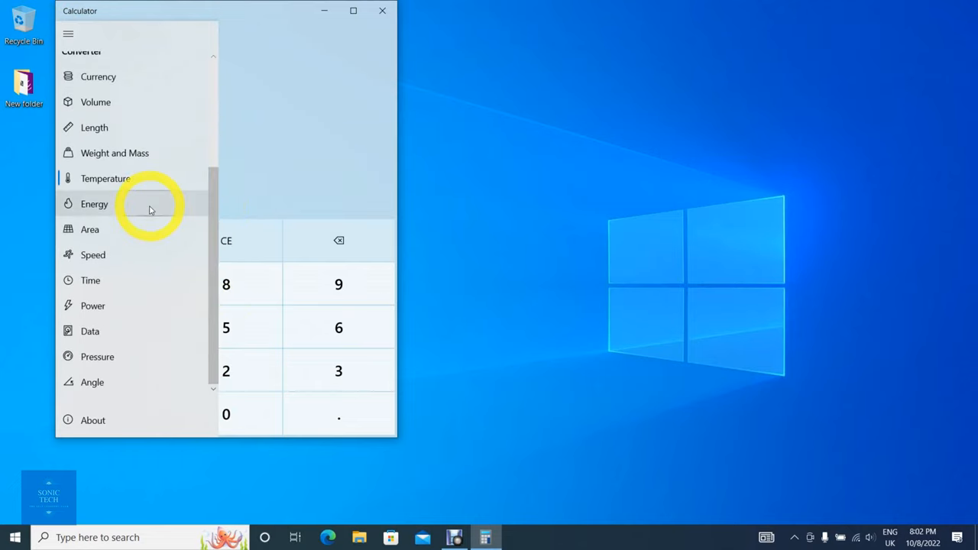
pyautogui.click(94, 204)
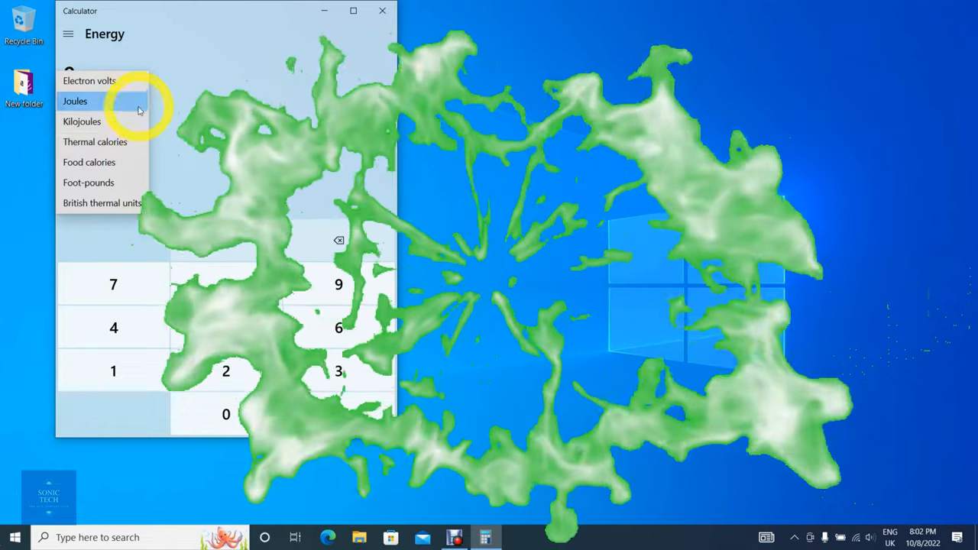
pyautogui.click(75, 101)
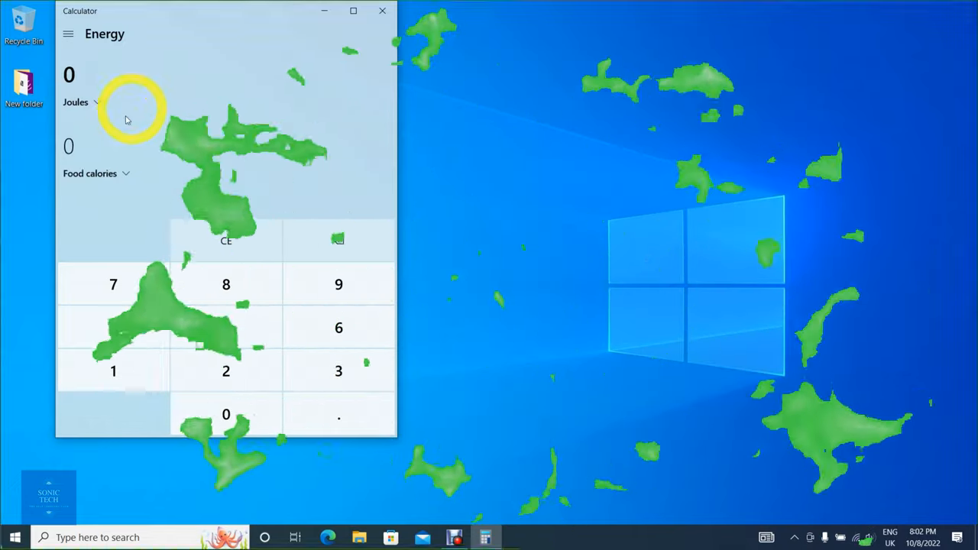
pyautogui.click(76, 102)
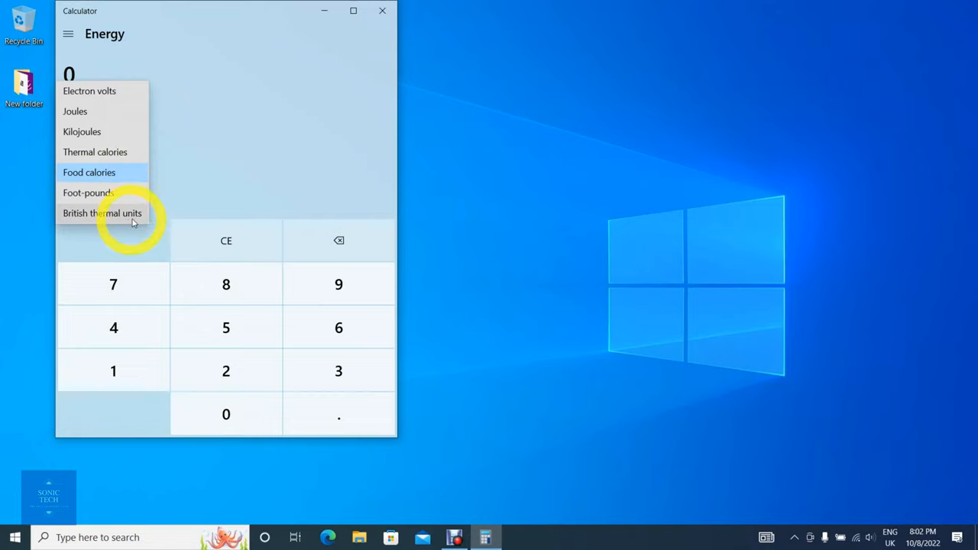
pyautogui.click(102, 212)
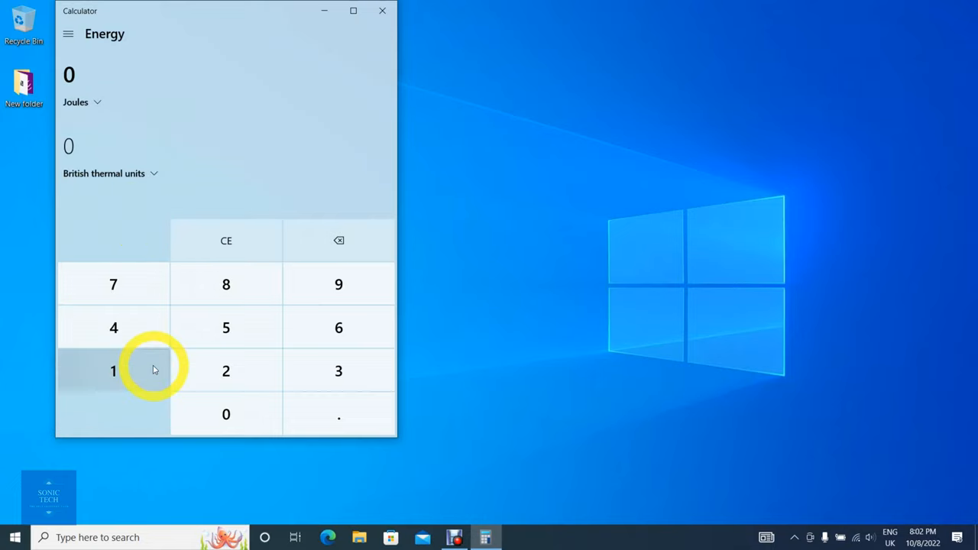
pyautogui.click(225, 414)
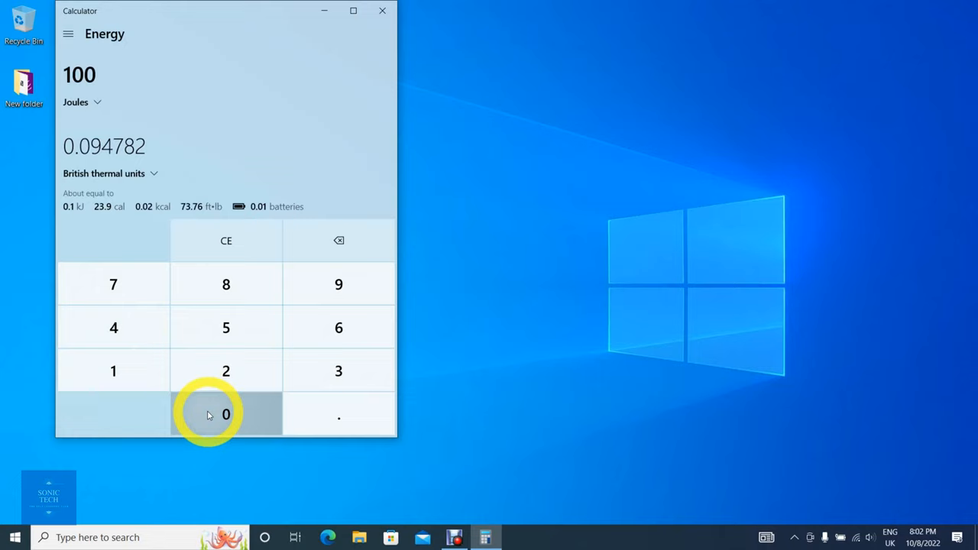
pyautogui.click(225, 414)
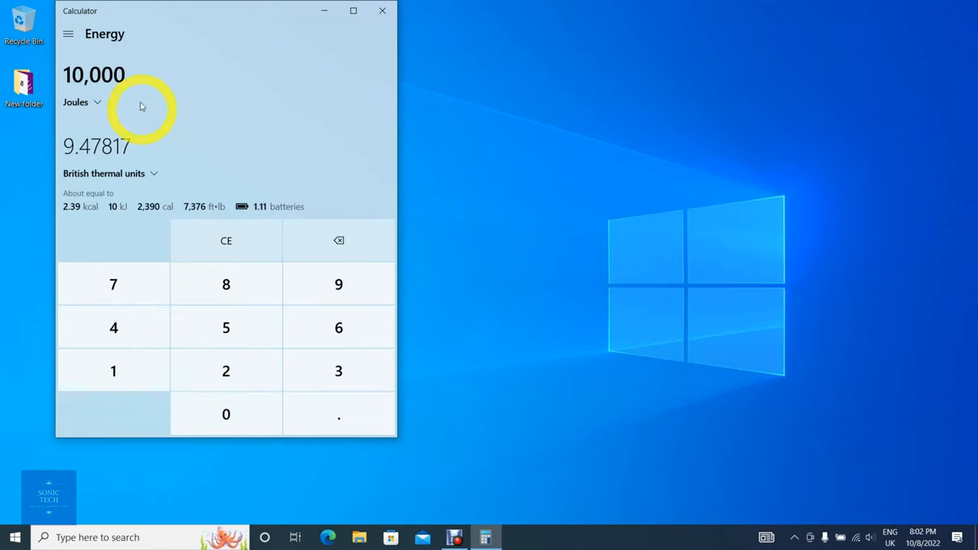
pyautogui.moveTo(176, 150)
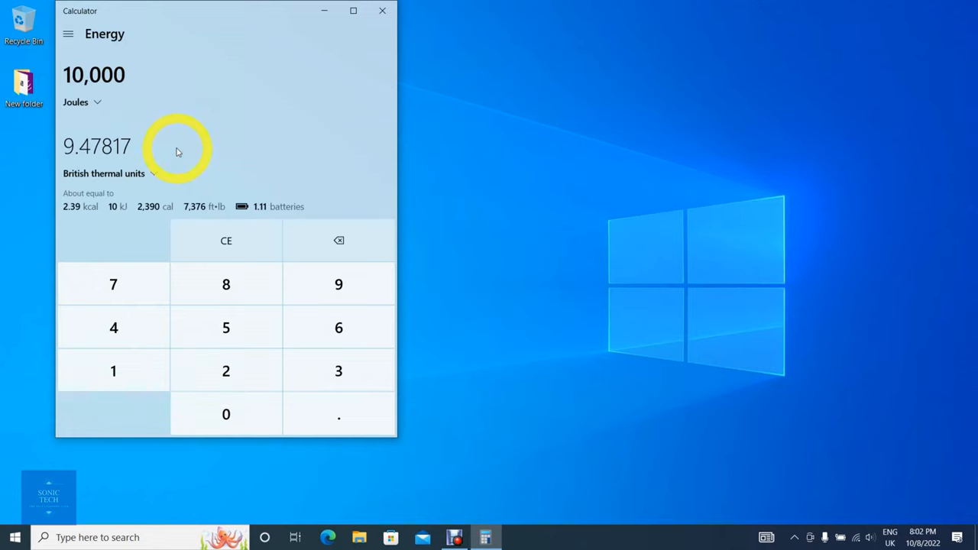
pyautogui.moveTo(95, 117)
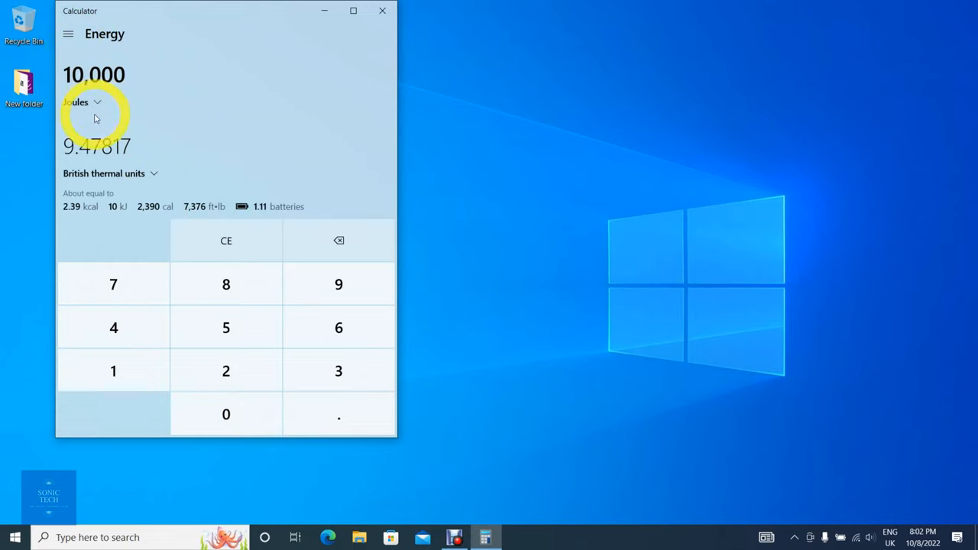
pyautogui.click(83, 102)
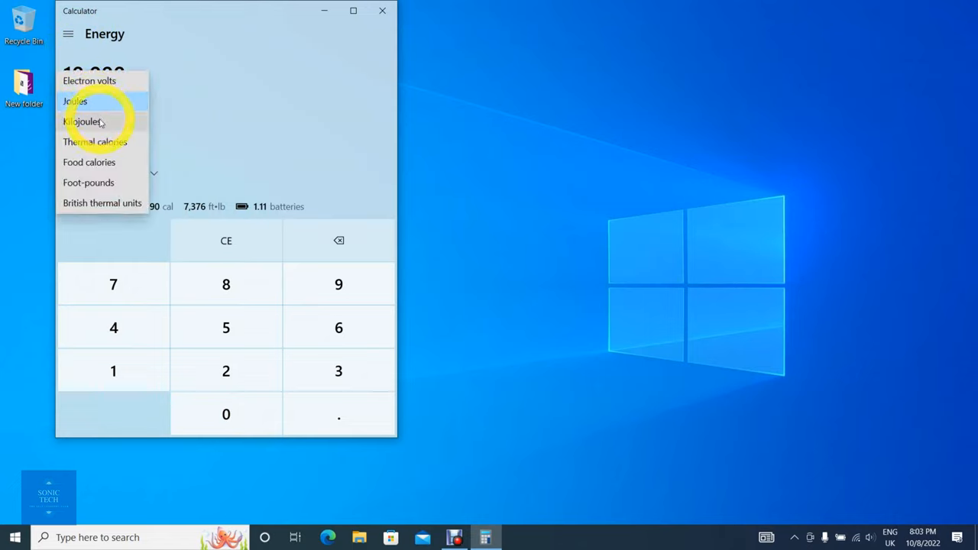
pyautogui.click(81, 122)
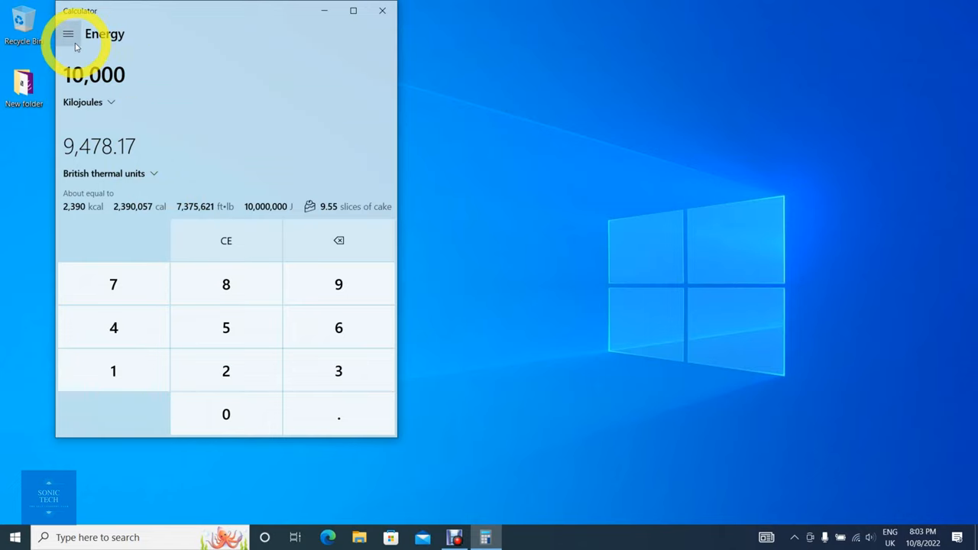
# - Convert 100 square feet to 9.290304 square meters in the Area converter
pyautogui.click(68, 33)
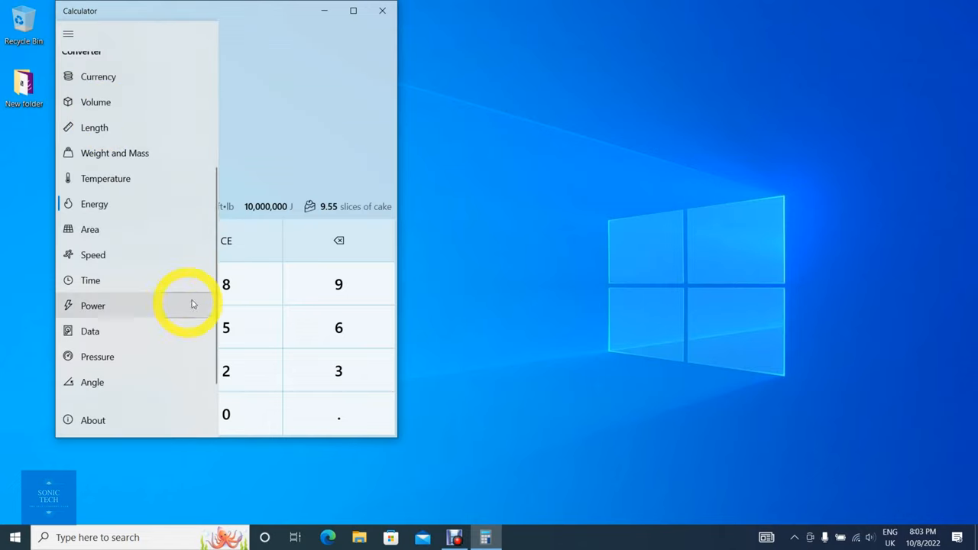
pyautogui.click(89, 230)
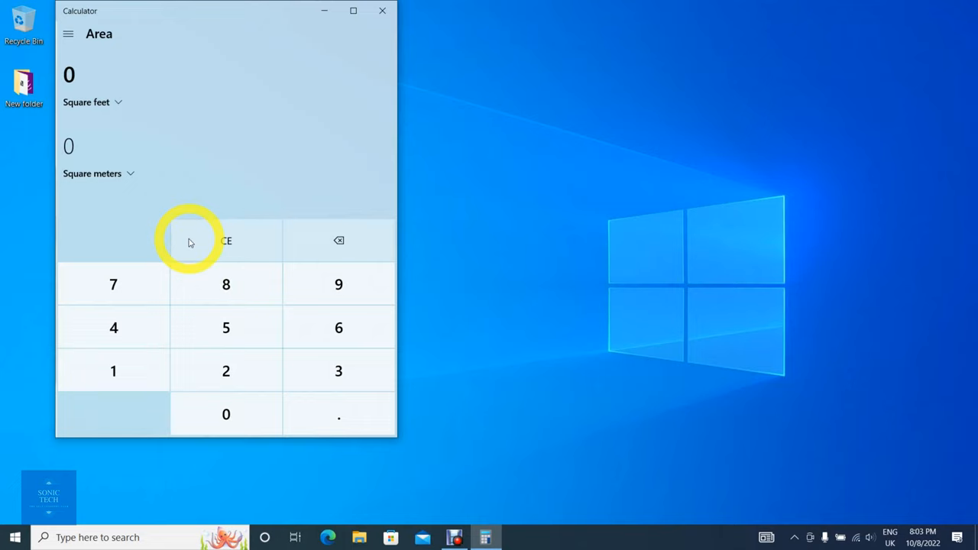
pyautogui.click(92, 102)
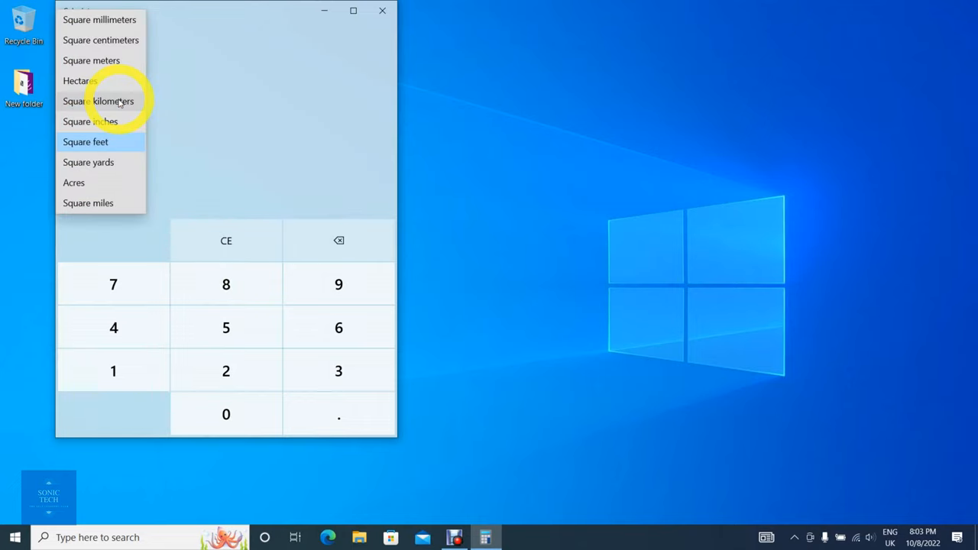
pyautogui.moveTo(140, 64)
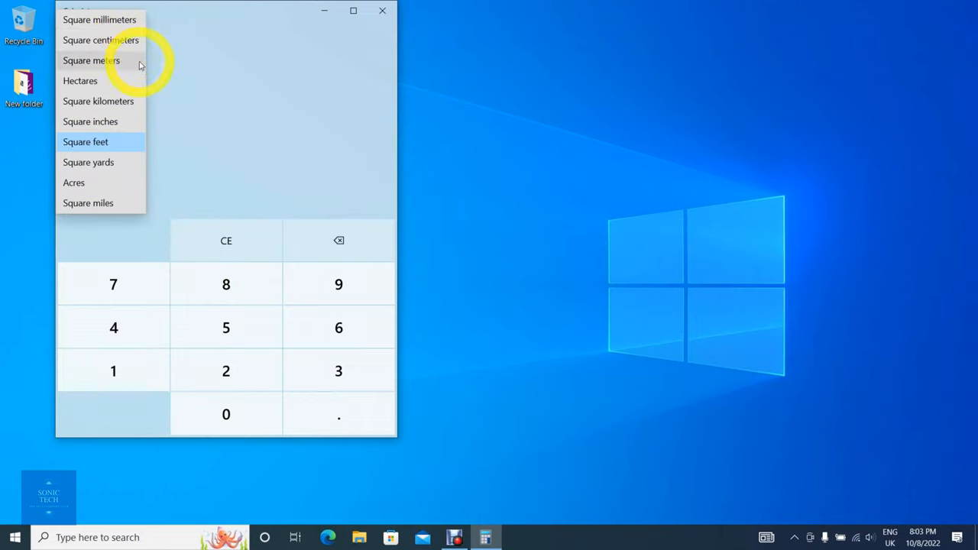
pyautogui.moveTo(137, 113)
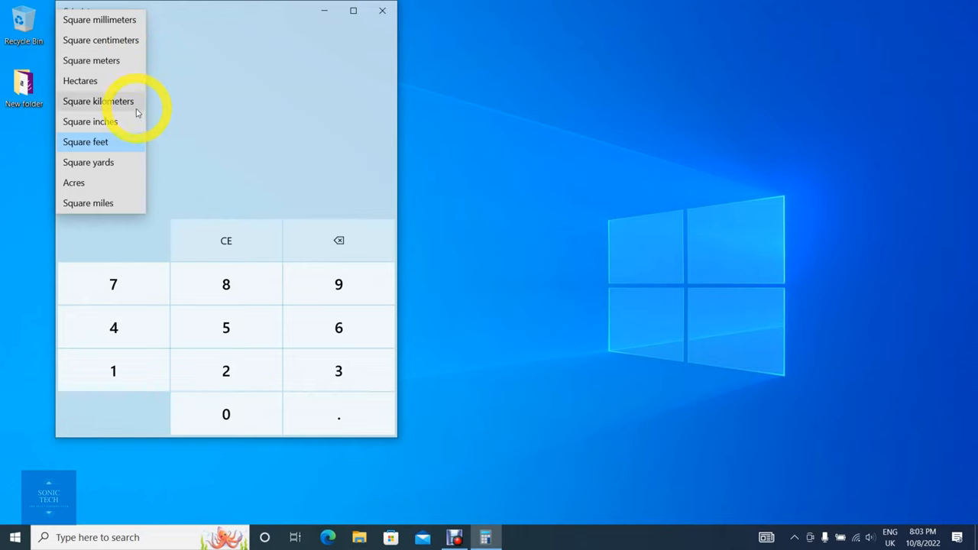
pyautogui.moveTo(130, 191)
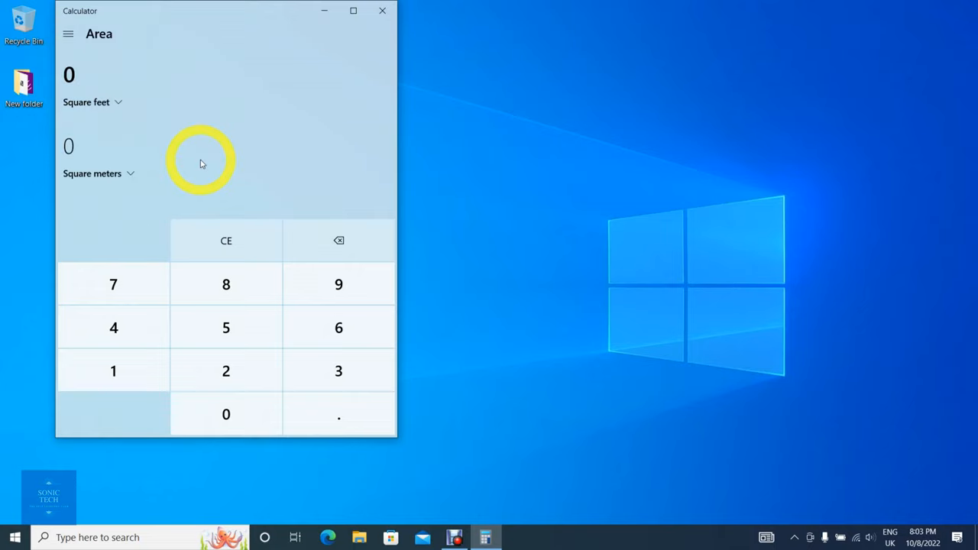
pyautogui.click(92, 102)
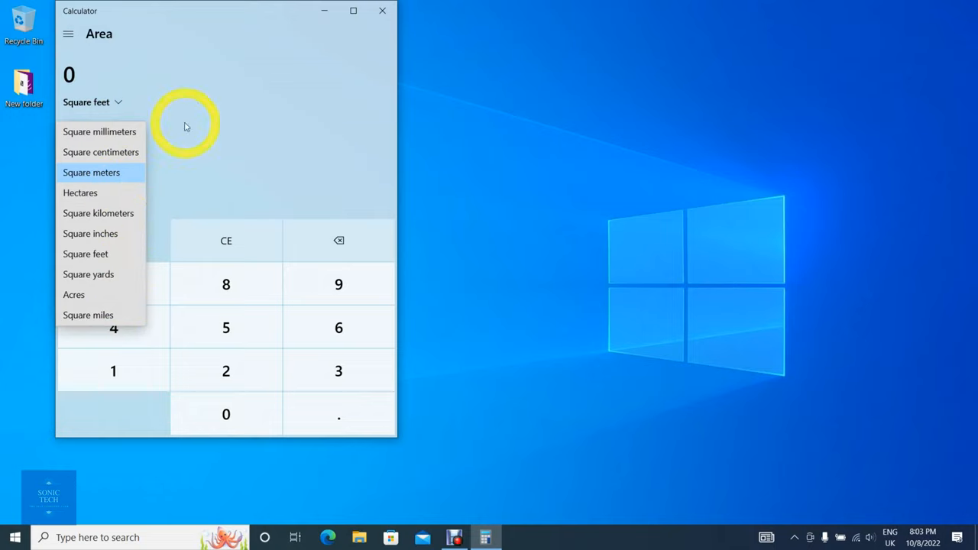
pyautogui.click(114, 371)
pyautogui.write('100')
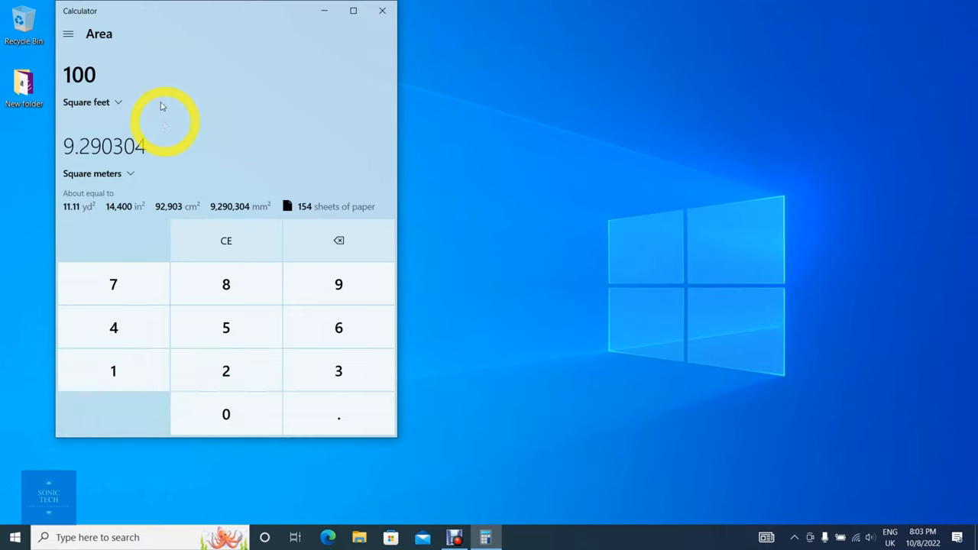
pyautogui.moveTo(172, 153)
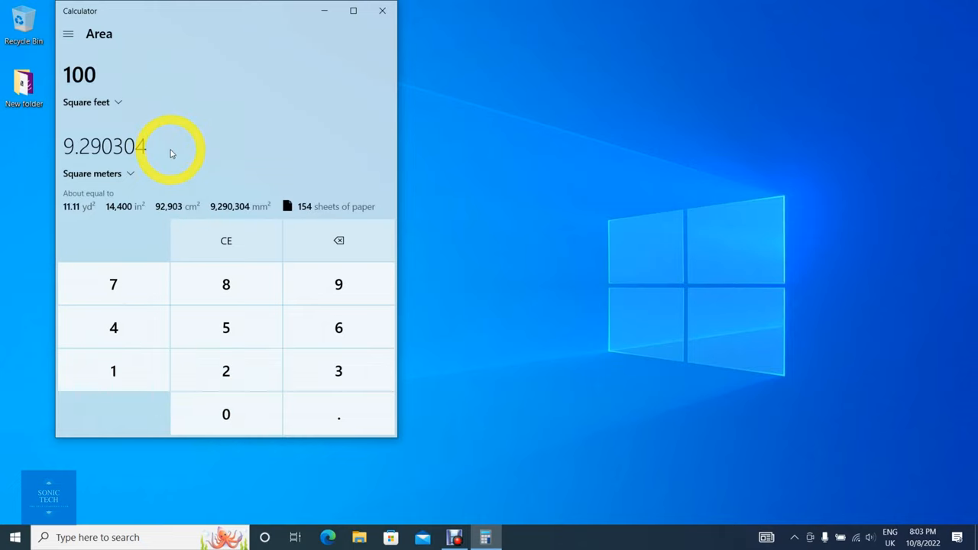
# - Convert 1 Mach to 1,225.08 kilometers per hour in the Speed converter
pyautogui.click(68, 33)
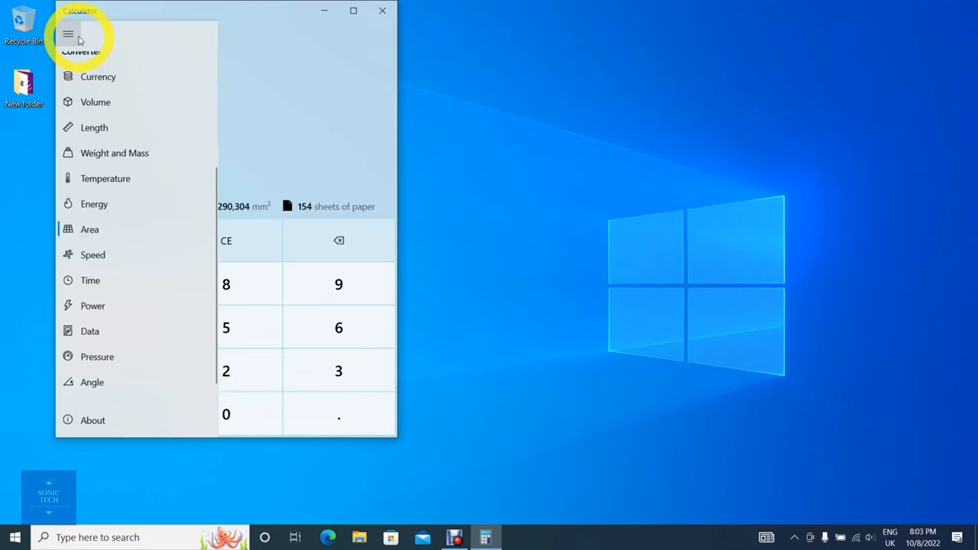
pyautogui.moveTo(192, 260)
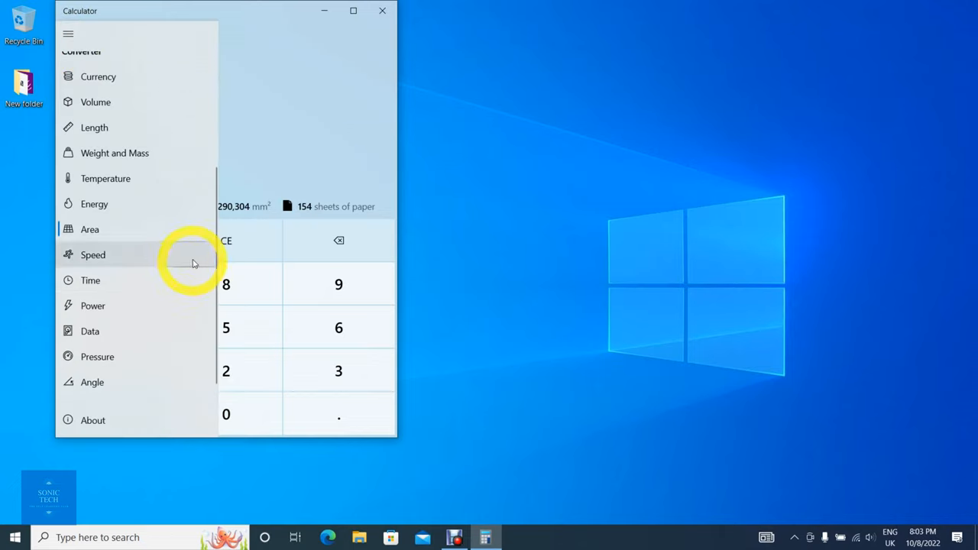
pyautogui.click(93, 254)
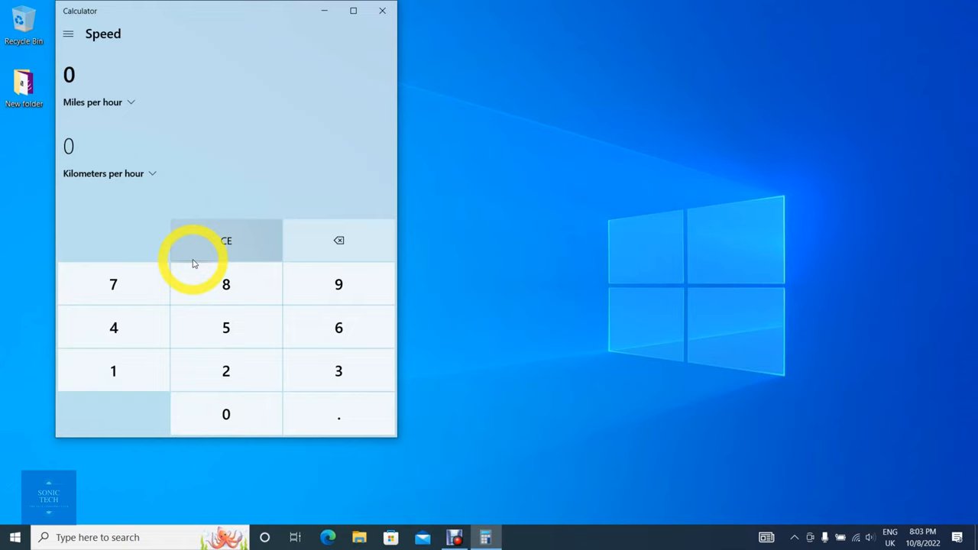
pyautogui.click(98, 101)
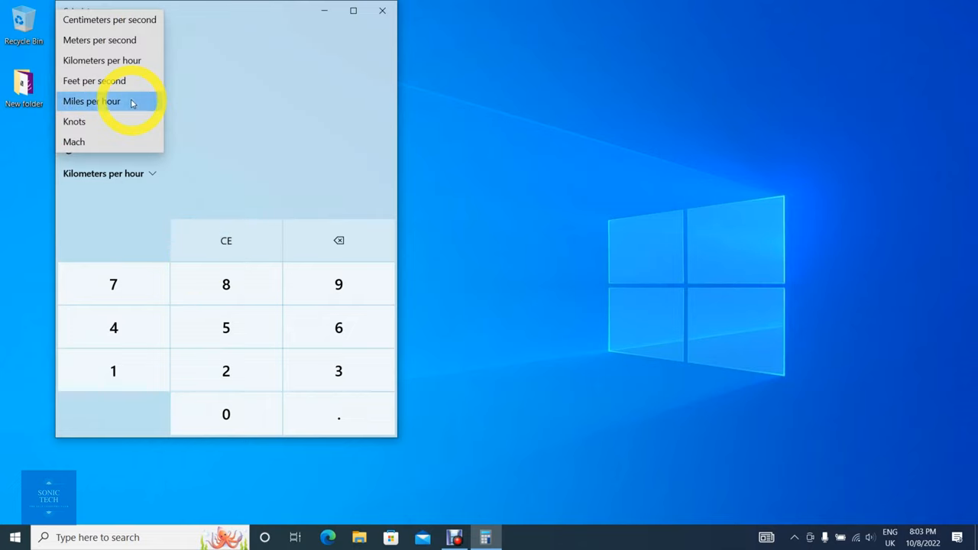
pyautogui.moveTo(147, 122)
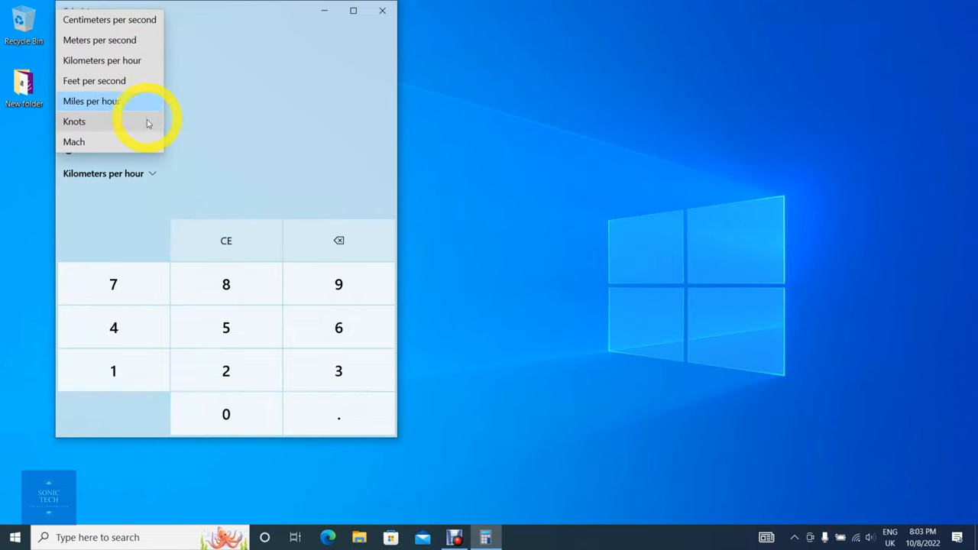
pyautogui.moveTo(153, 132)
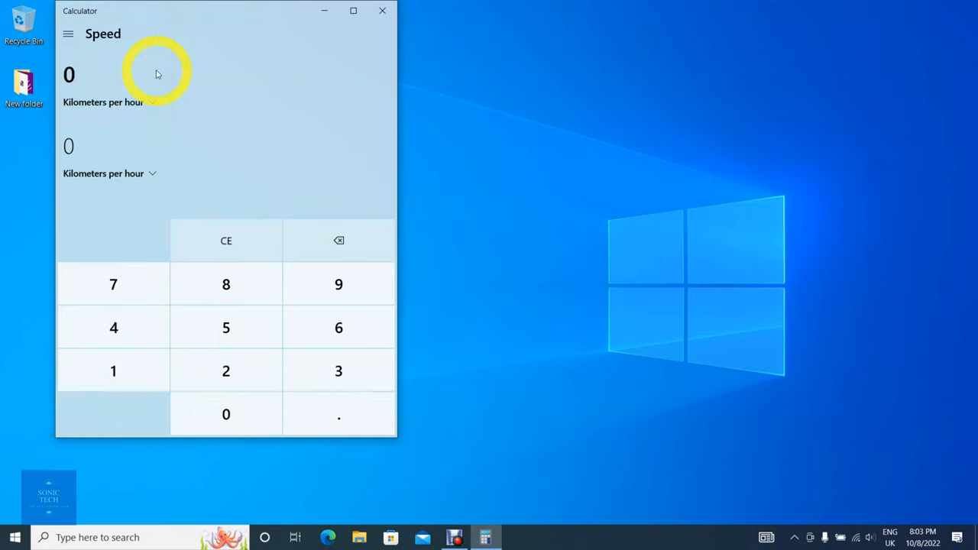
pyautogui.click(109, 102)
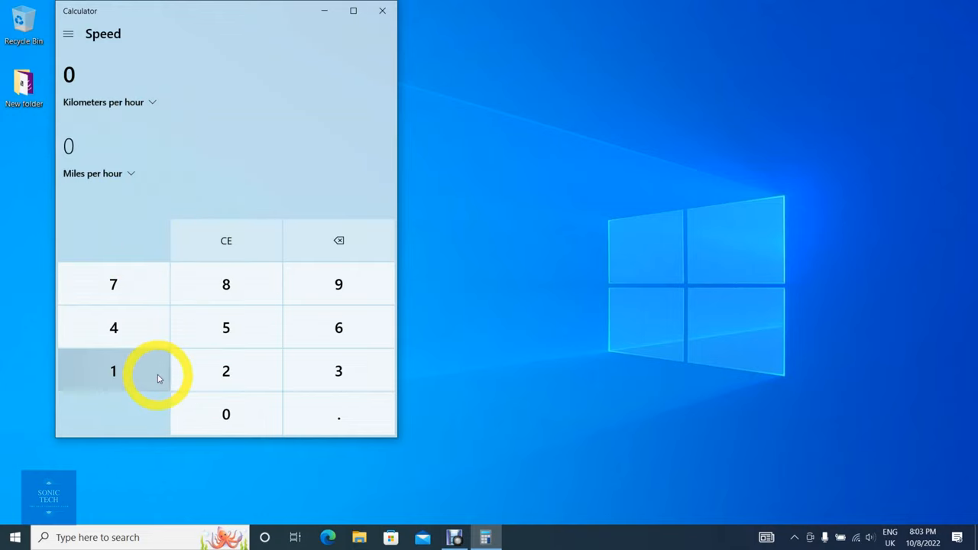
pyautogui.click(225, 414)
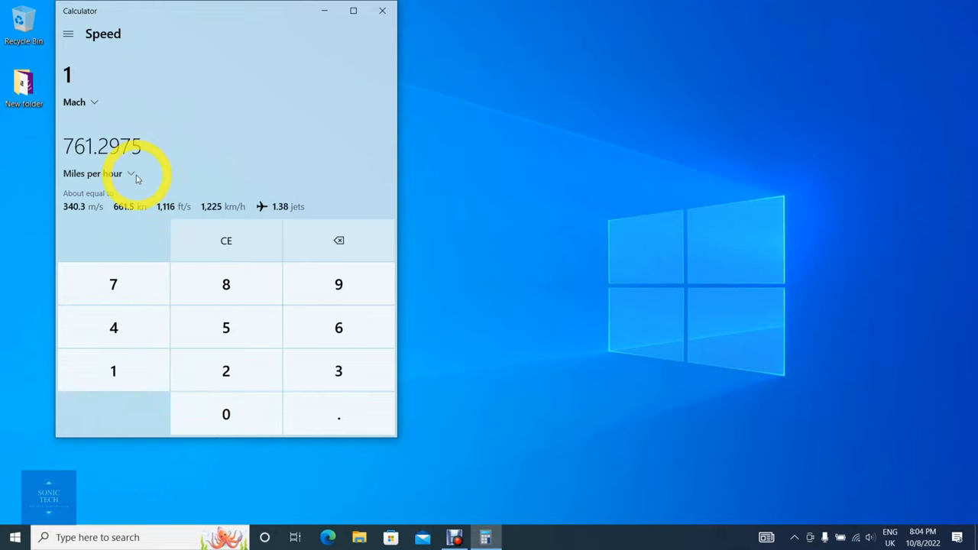
pyautogui.click(92, 174)
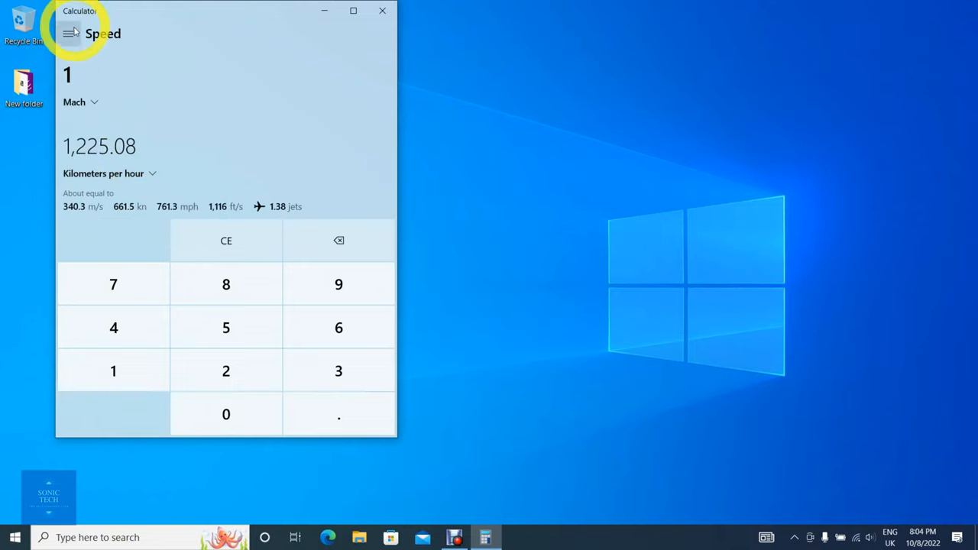
# - In the Time converter, convert 1 year from Years to Minutes, yielding 525,960
pyautogui.click(68, 33)
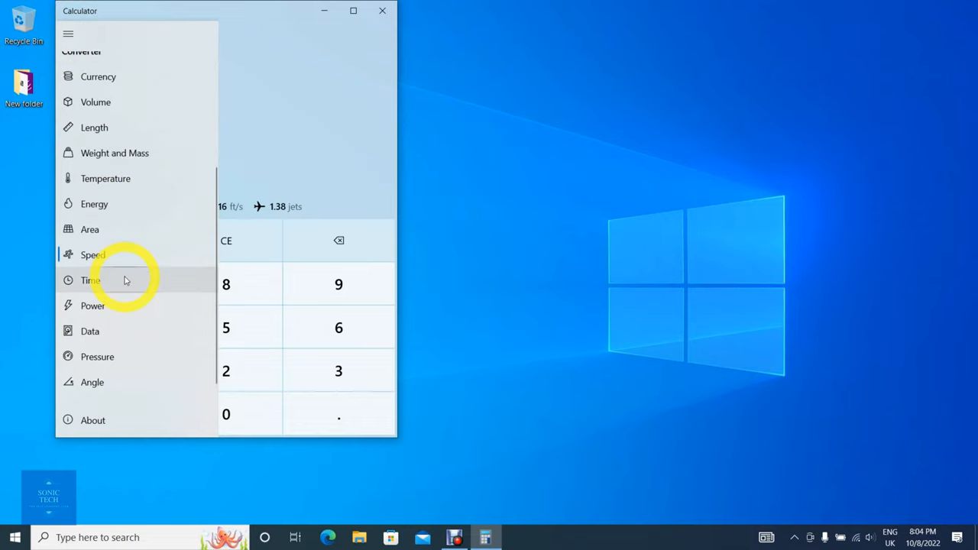
pyautogui.click(90, 281)
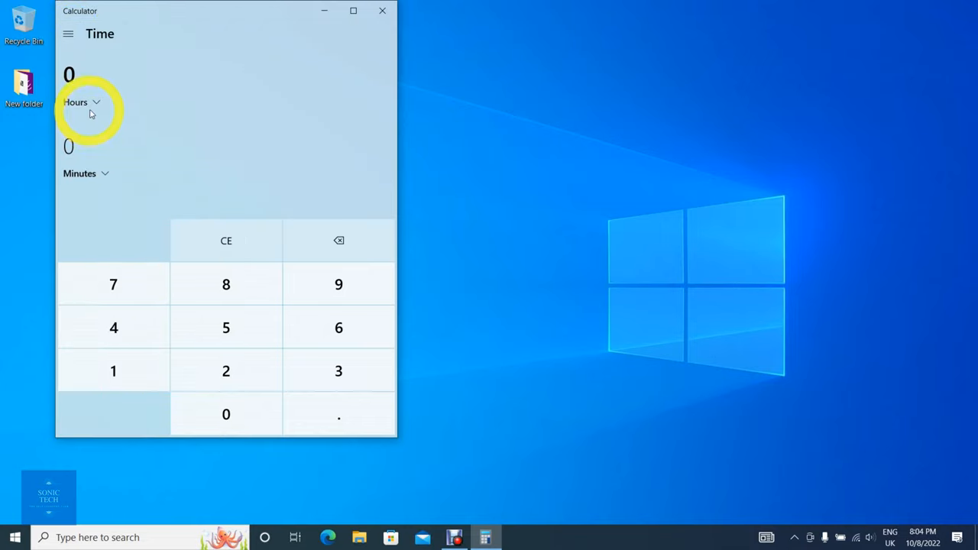
pyautogui.click(82, 101)
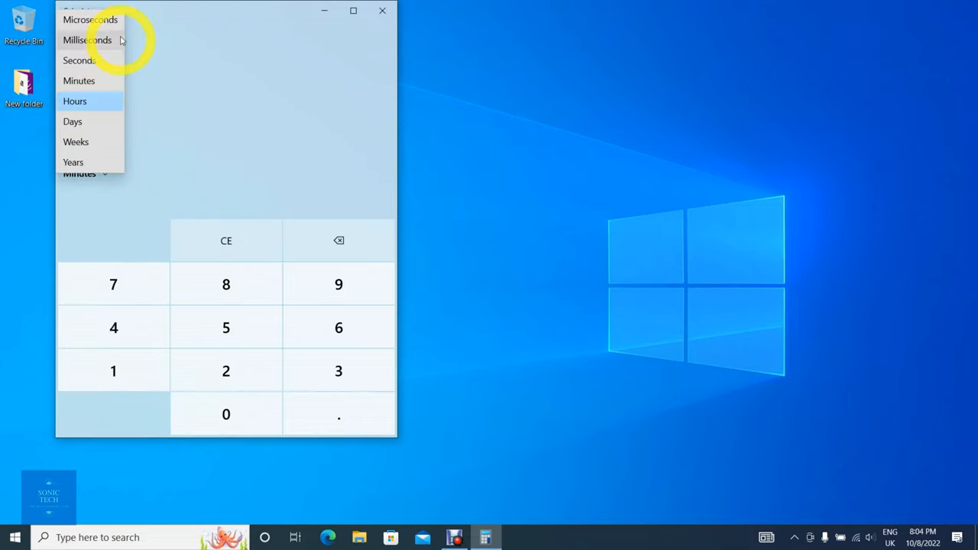
pyautogui.moveTo(79, 80)
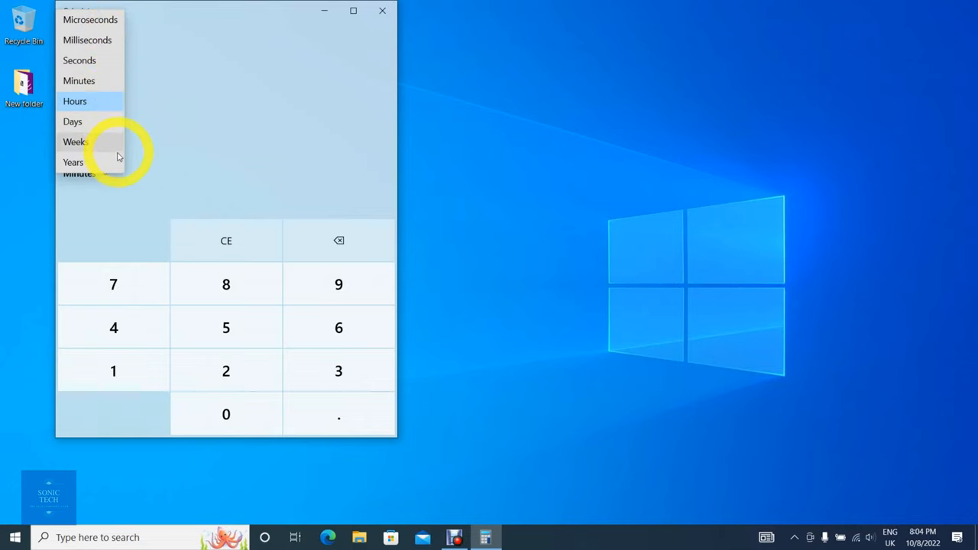
pyautogui.click(73, 162)
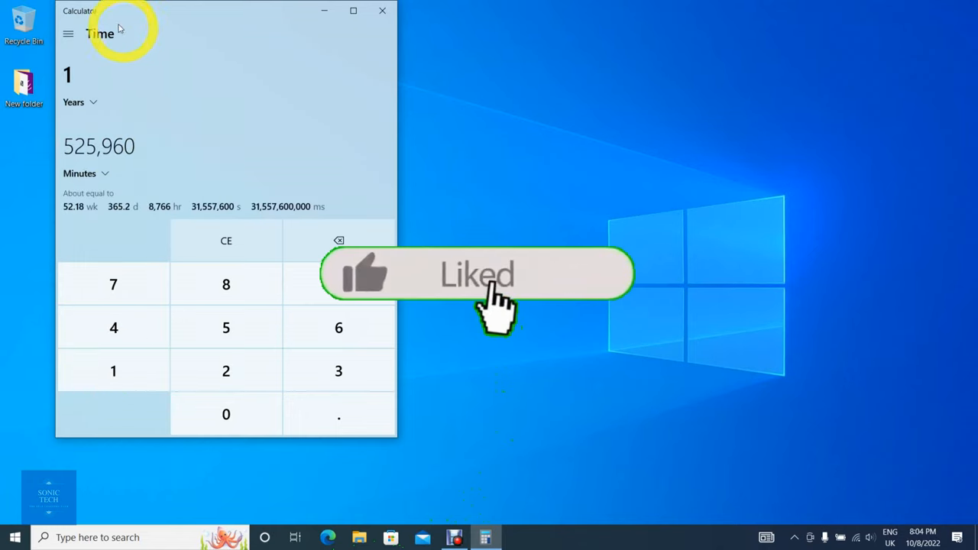
pyautogui.click(68, 35)
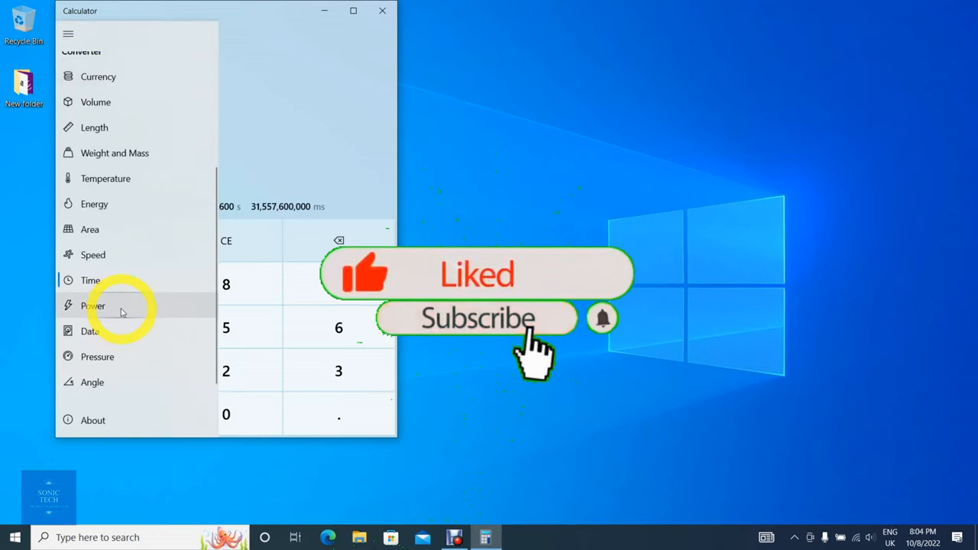
# - In the Power converter, enter 10 kilowatts to get 13.41022 US horsepower
pyautogui.click(92, 305)
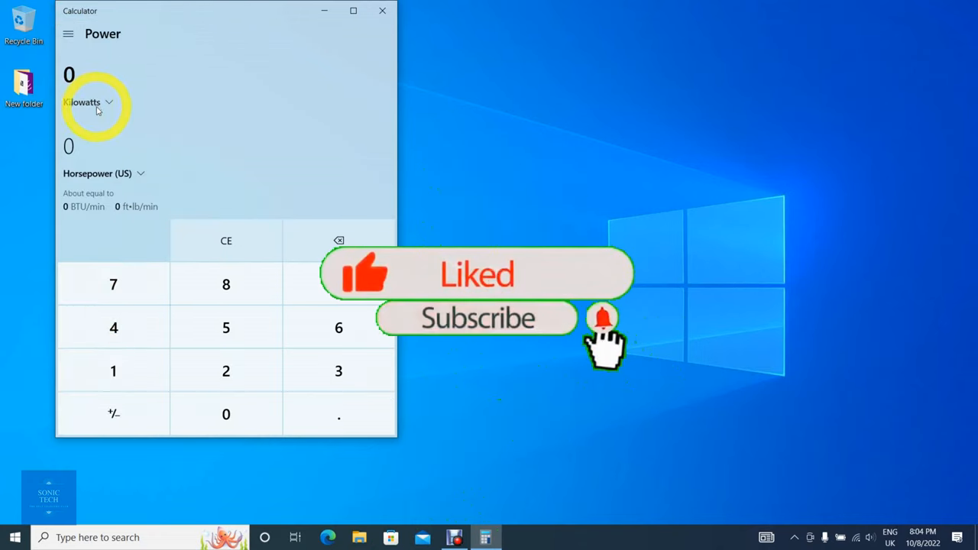
pyautogui.click(87, 101)
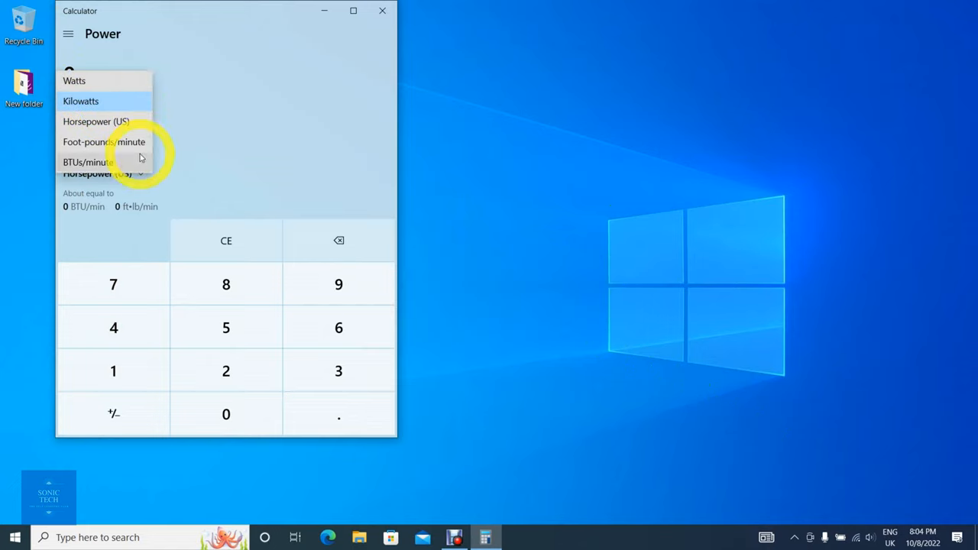
pyautogui.click(81, 101)
pyautogui.write('1')
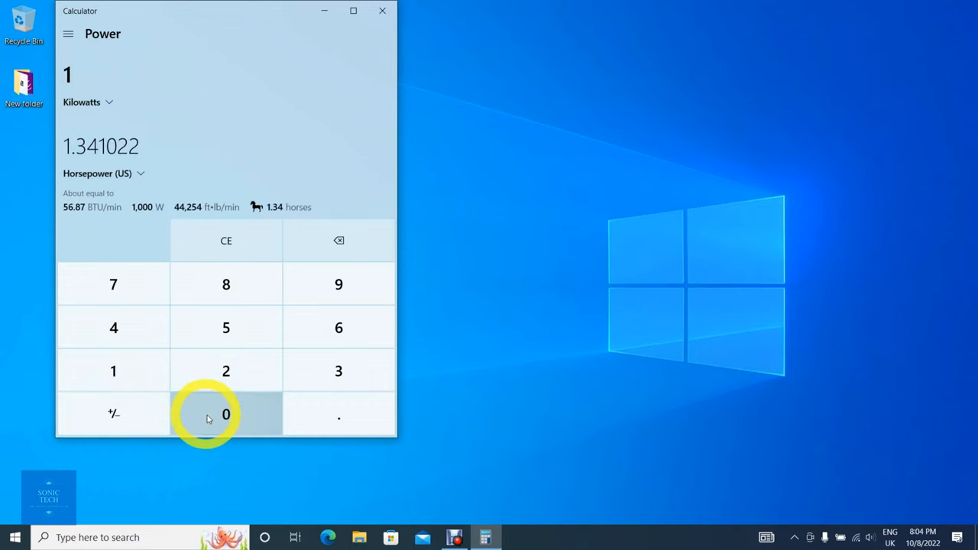
pyautogui.click(226, 414)
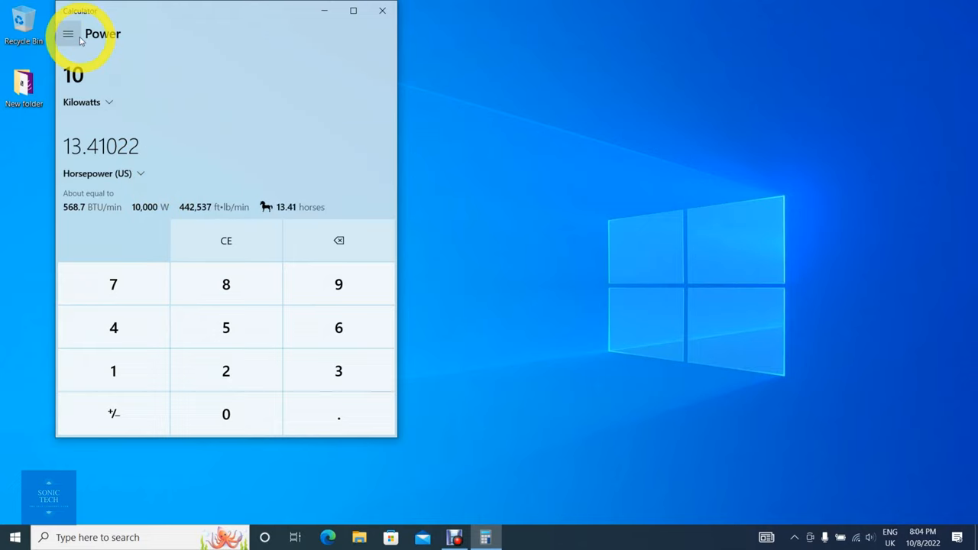
pyautogui.moveTo(68, 35)
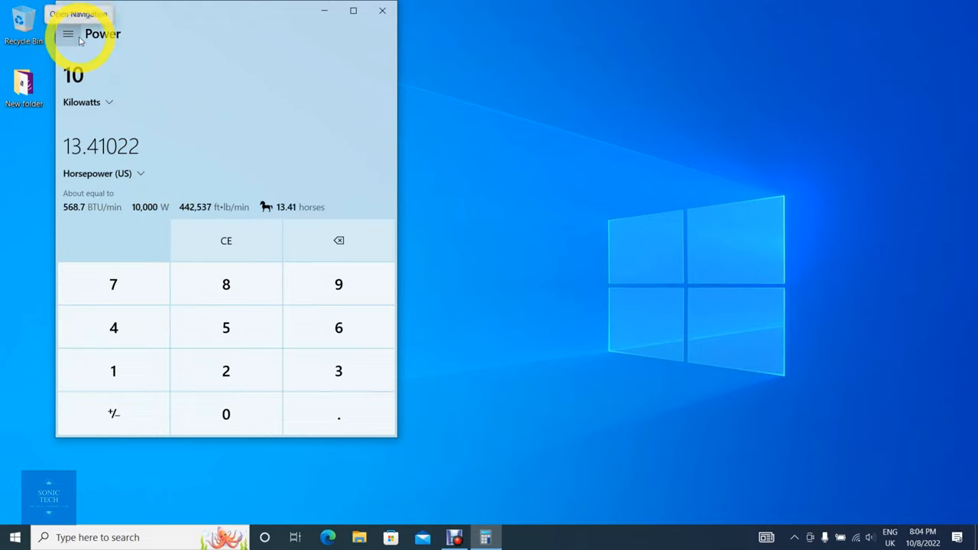
pyautogui.click(68, 34)
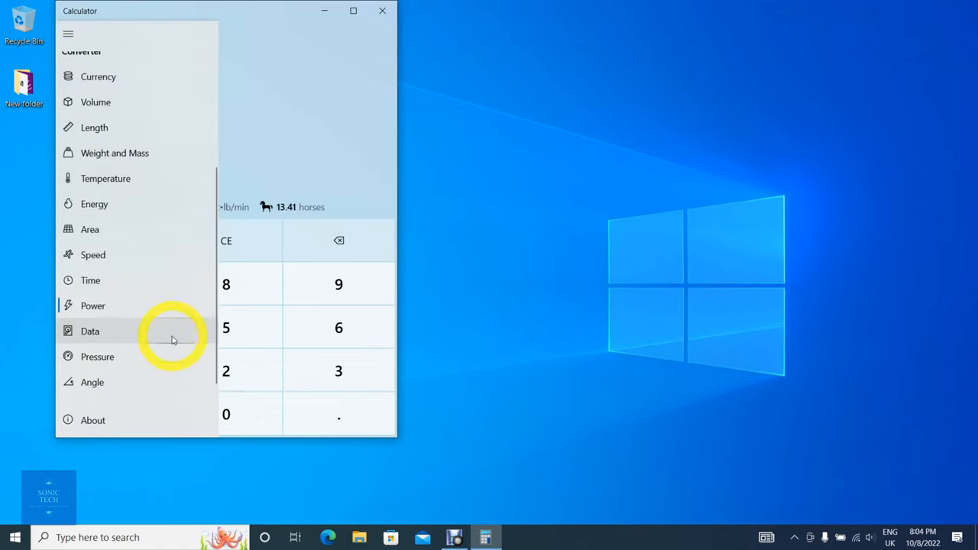
# - In the Data converter, enter 10 gigabytes to get 10,000 megabytes
pyautogui.click(89, 331)
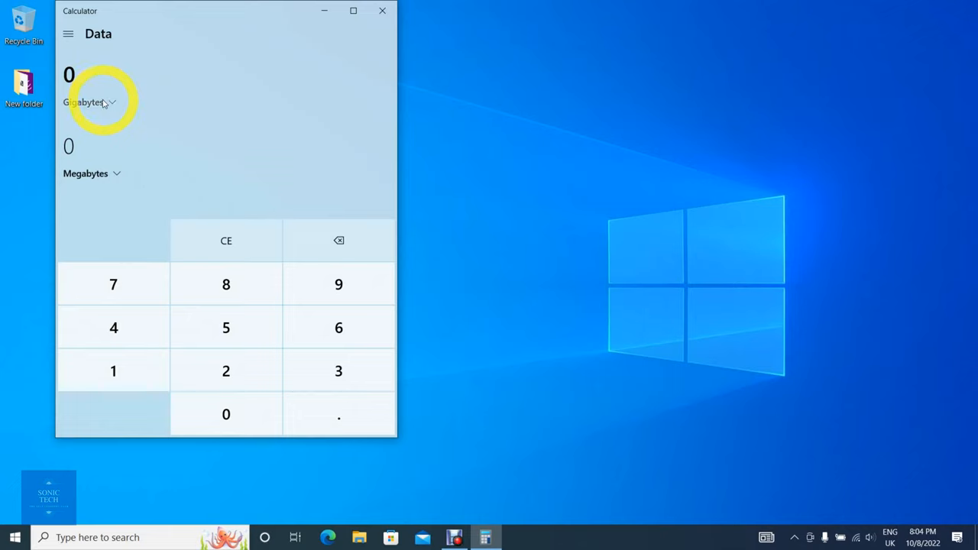
pyautogui.click(87, 102)
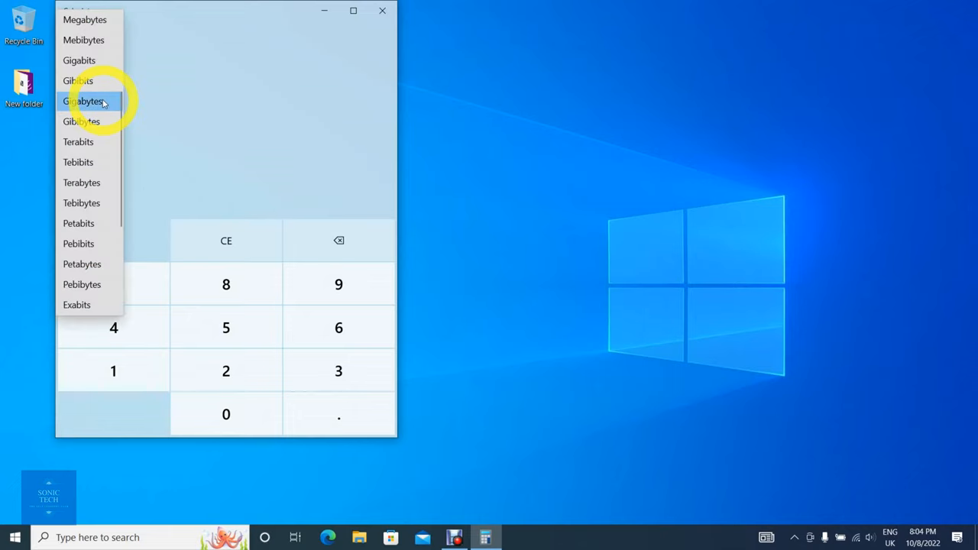
pyautogui.moveTo(79, 243)
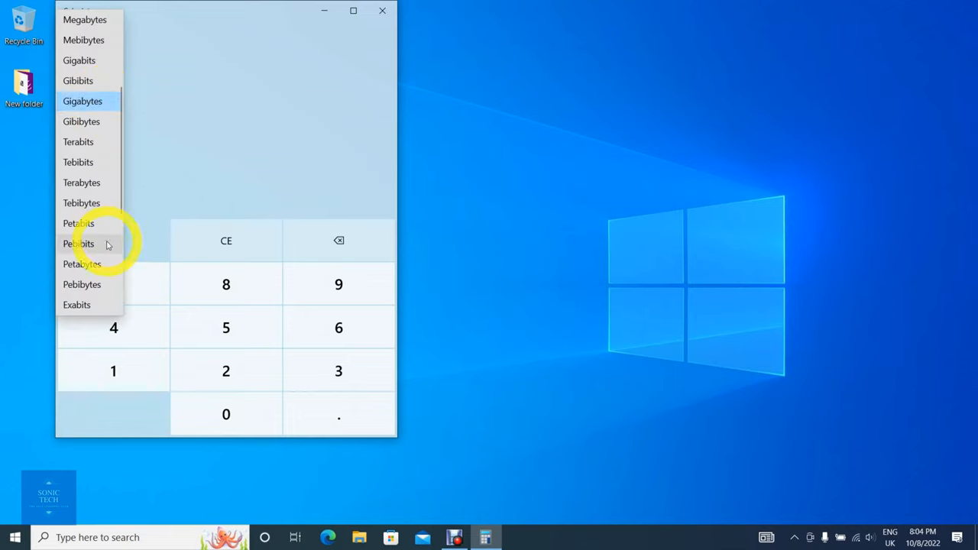
pyautogui.scroll(-3)
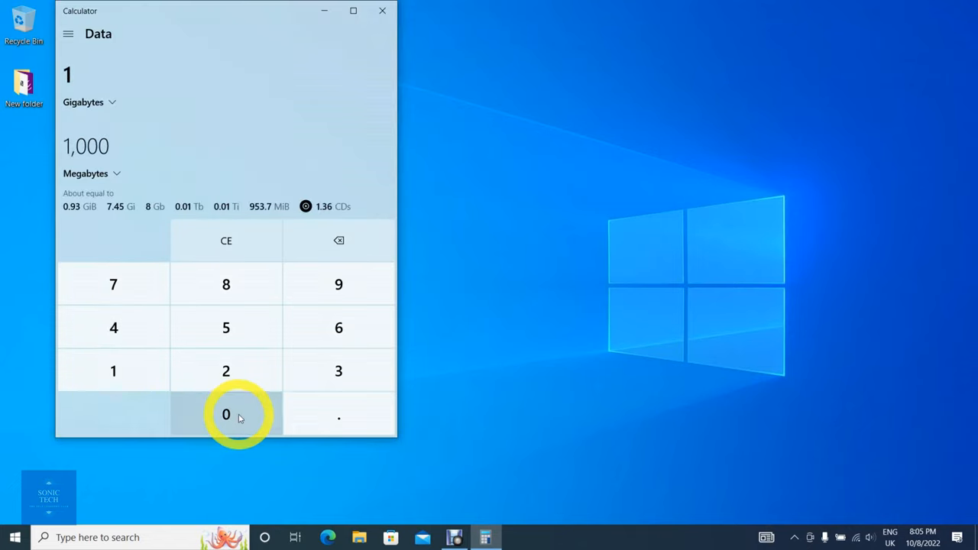
pyautogui.click(225, 414)
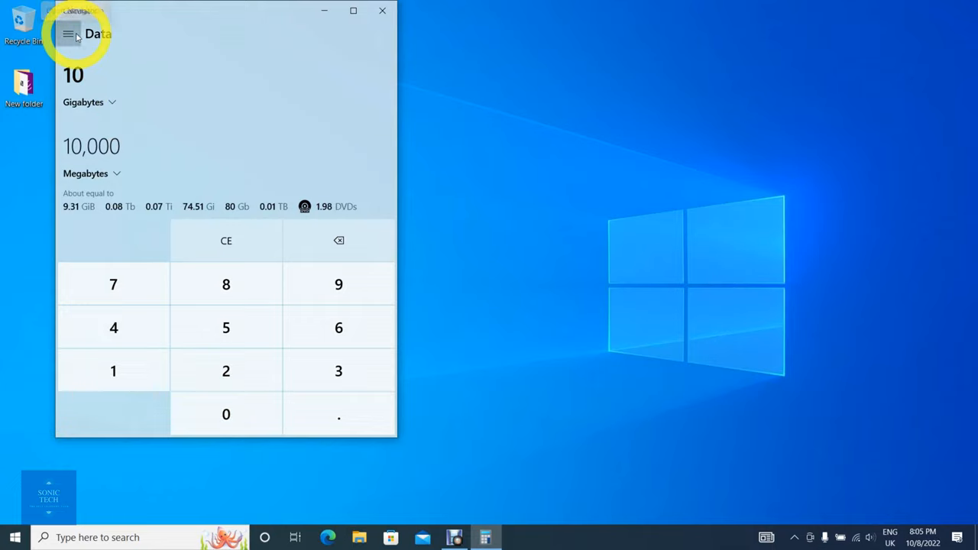
pyautogui.click(69, 34)
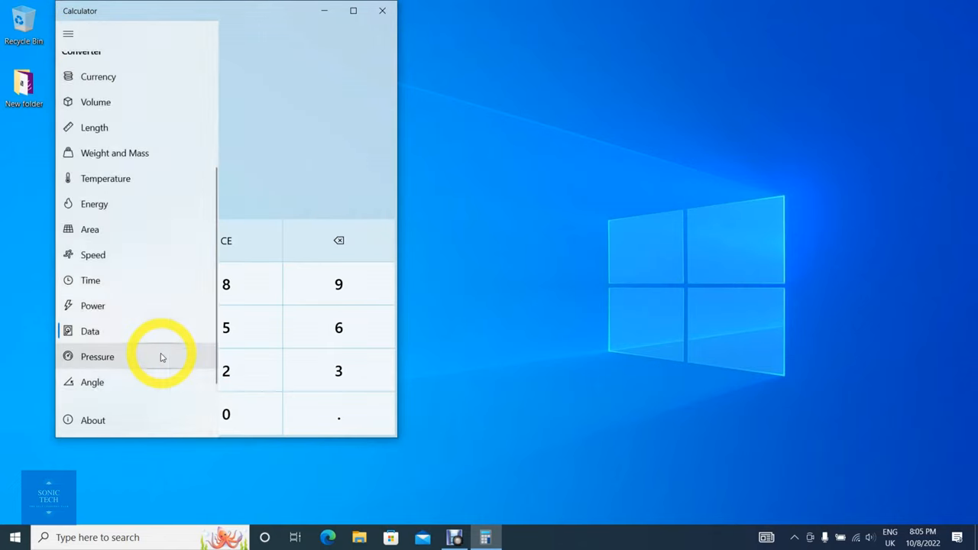
# - Convert 1 atmosphere to pounds per square inch, showing 14.69595 psi
pyautogui.click(97, 356)
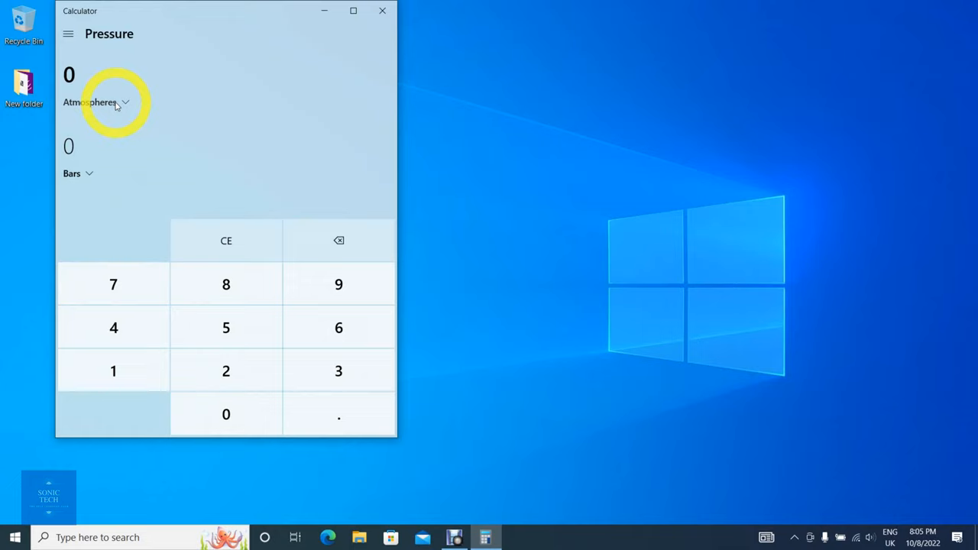
pyautogui.click(92, 101)
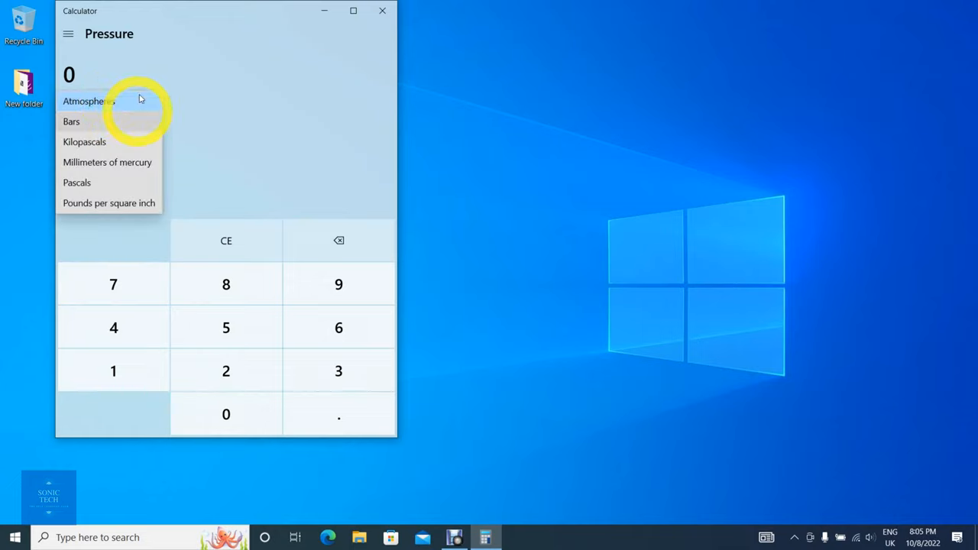
pyautogui.moveTo(152, 126)
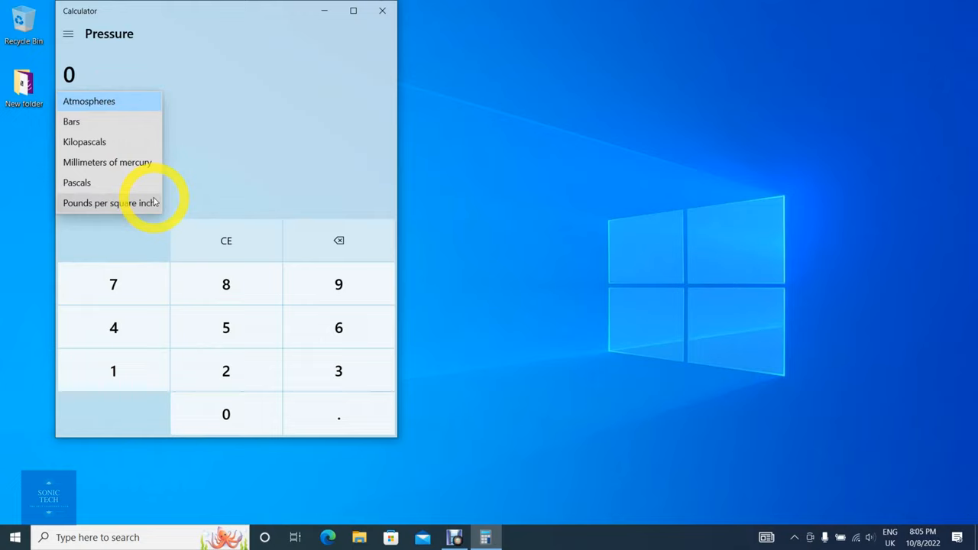
pyautogui.moveTo(148, 130)
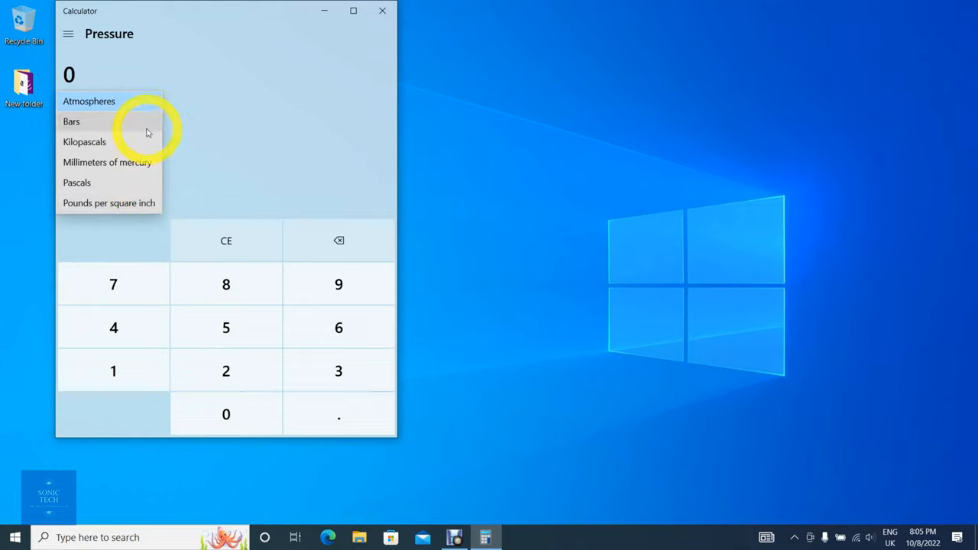
pyautogui.click(71, 121)
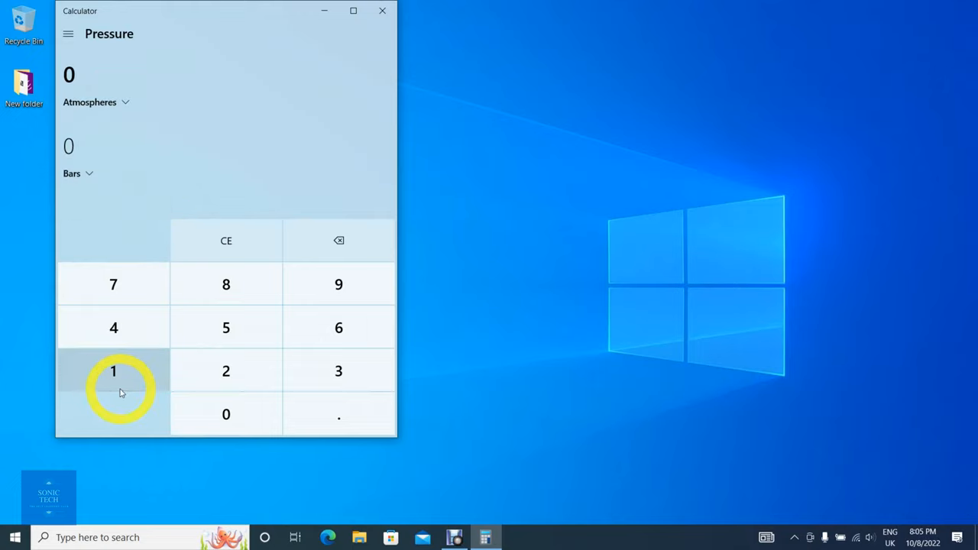
pyautogui.click(113, 370)
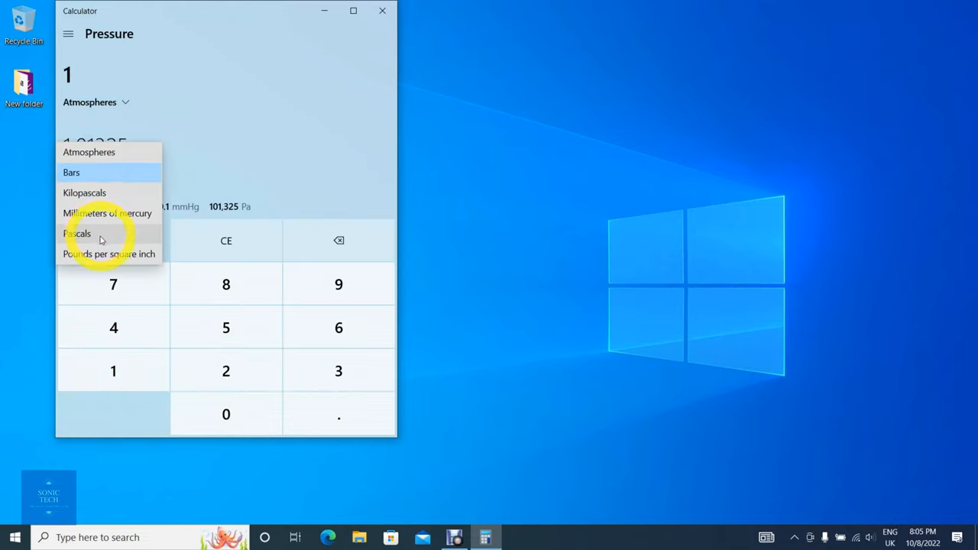
pyautogui.click(76, 233)
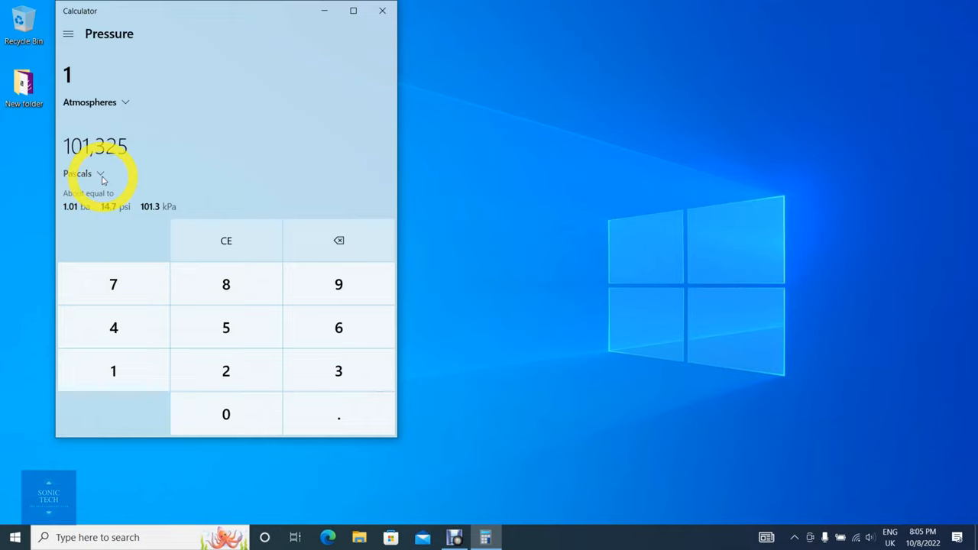
pyautogui.click(76, 173)
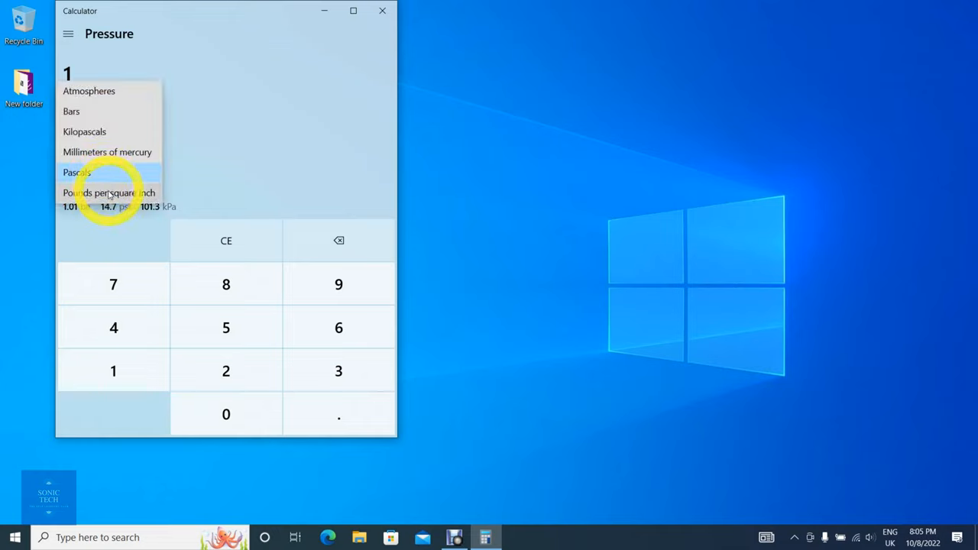
pyautogui.click(109, 192)
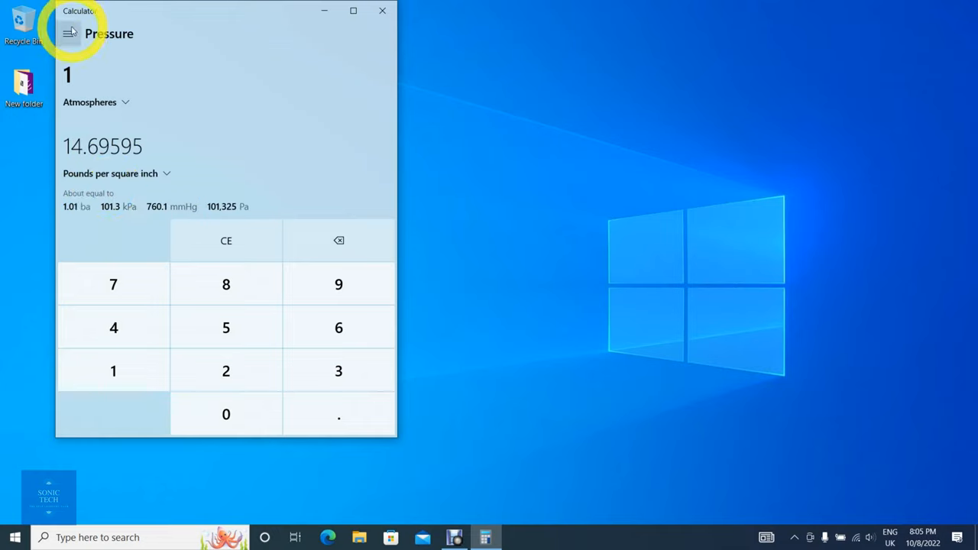
# - Switch to the Angle converter and list its Degrees input unit choices
pyautogui.click(68, 34)
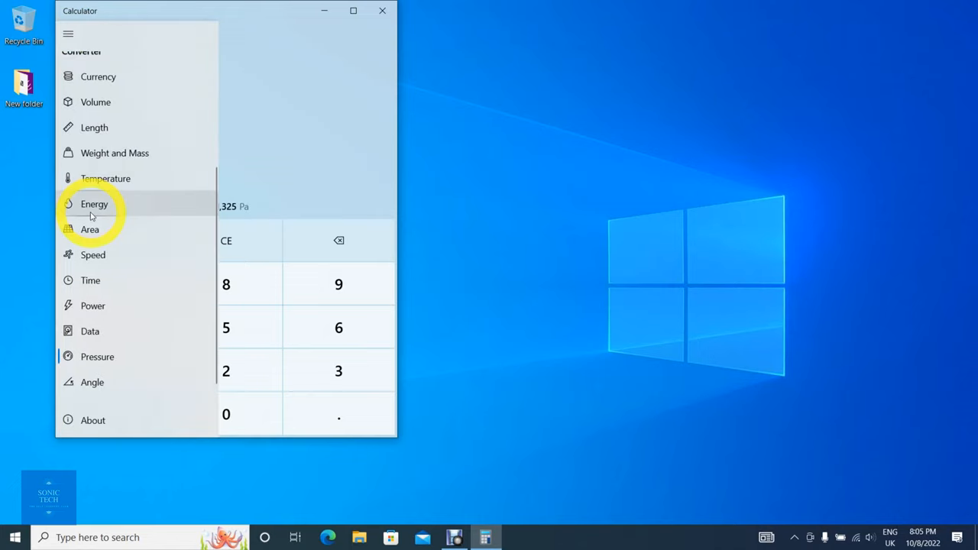
pyautogui.moveTo(168, 386)
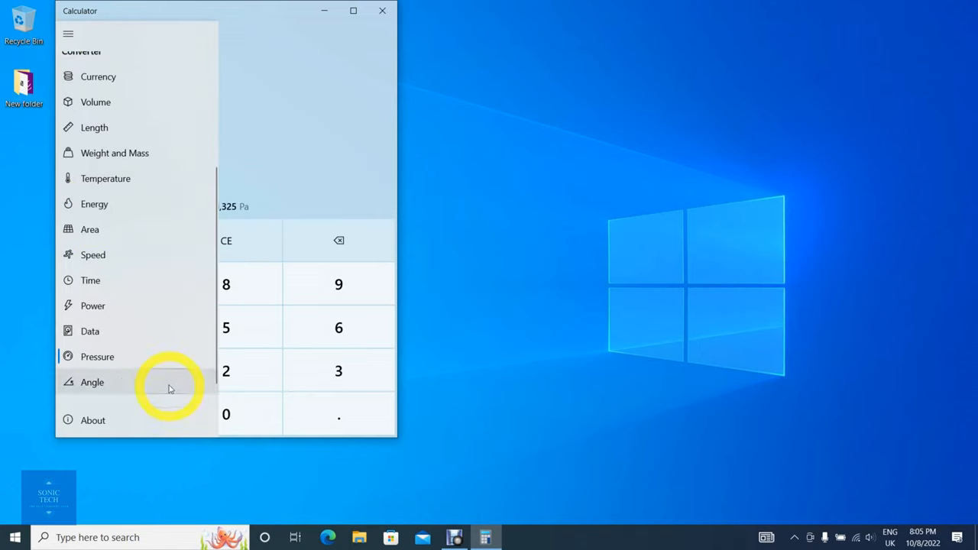
pyautogui.click(92, 382)
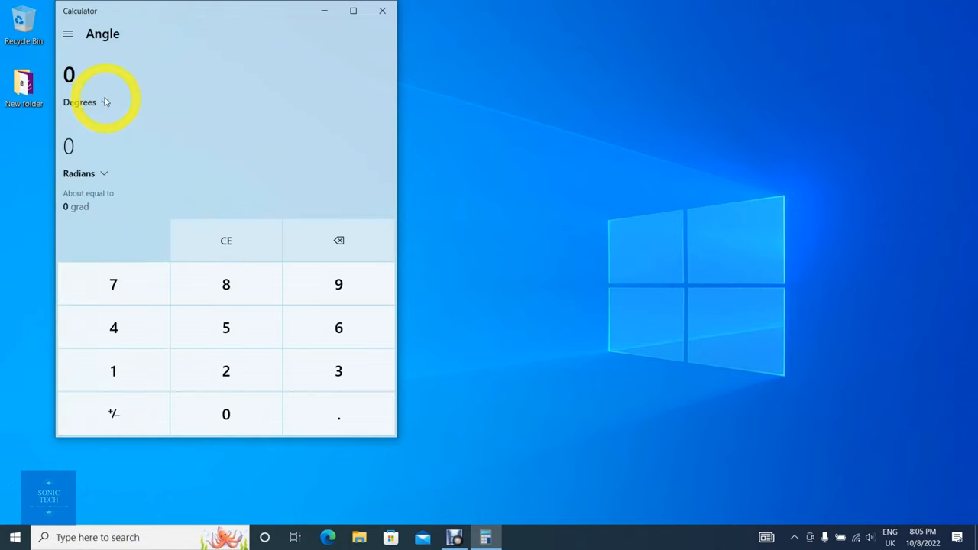
pyautogui.click(79, 101)
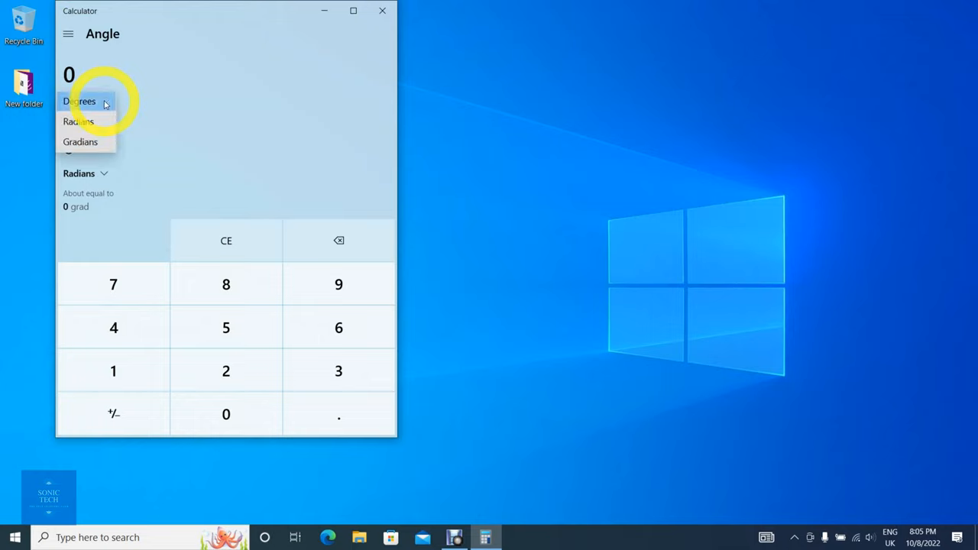